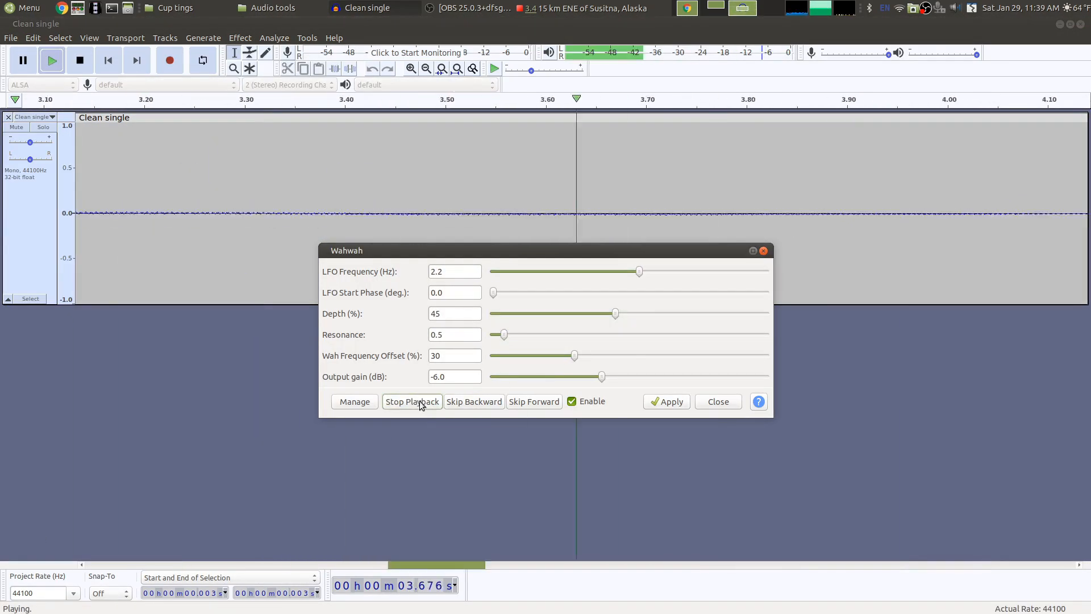
Step: Stop the Wahwah preview and show the 'Clean single made to gong' track
{"action": "left_click", "coordinate": [717, 401]}
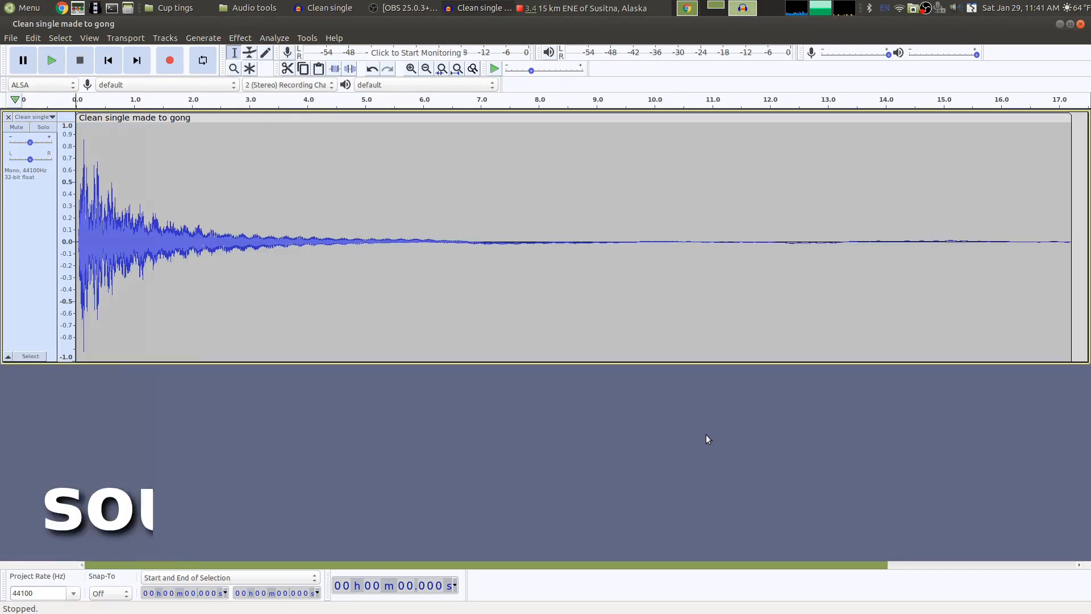
{"action": "left_click", "coordinate": [50, 60]}
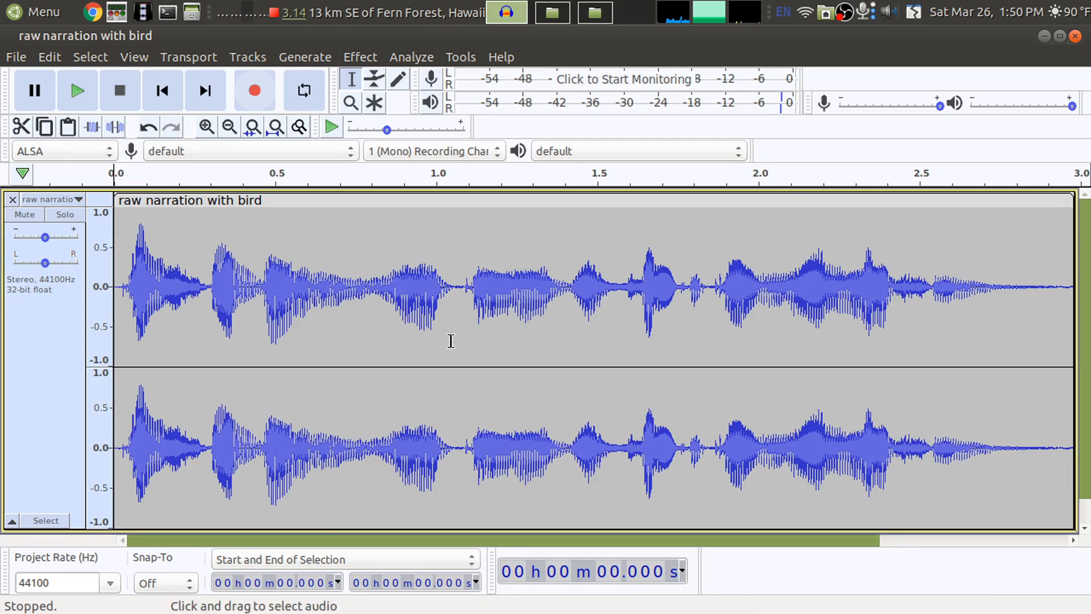
Step: Play the narration and stop with the cursor placed at 1.368 seconds
{"action": "left_click", "coordinate": [76, 91]}
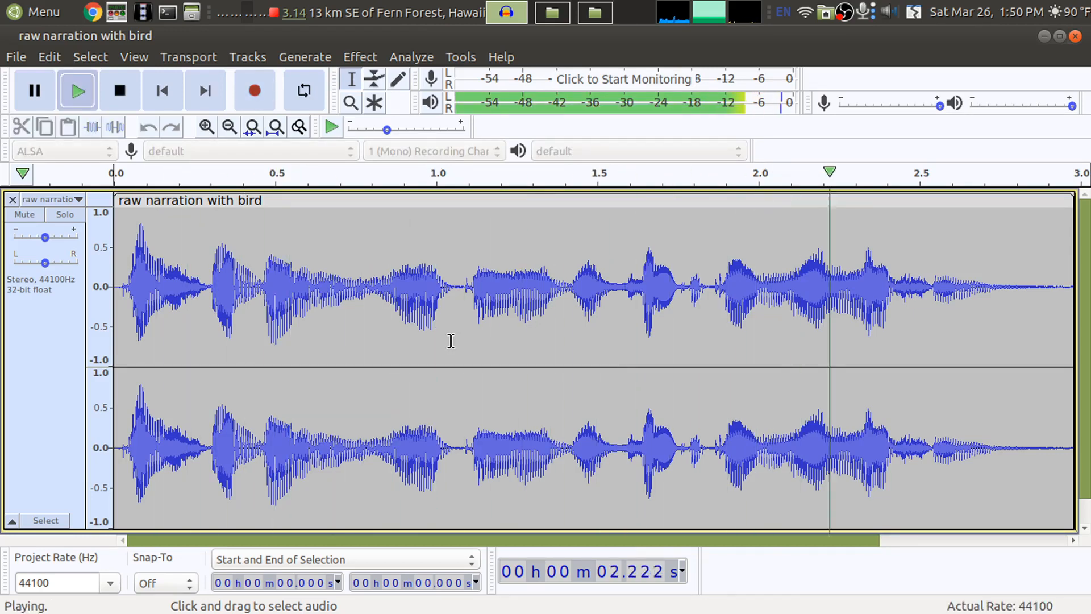
{"action": "left_click", "coordinate": [119, 90]}
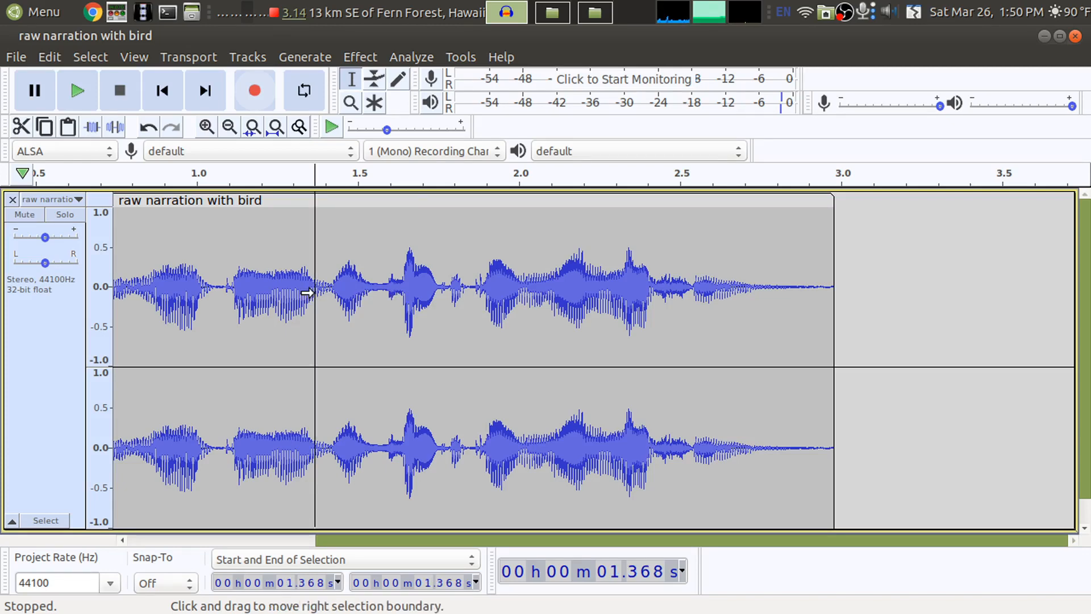
{"action": "mouse_move", "coordinate": [557, 277]}
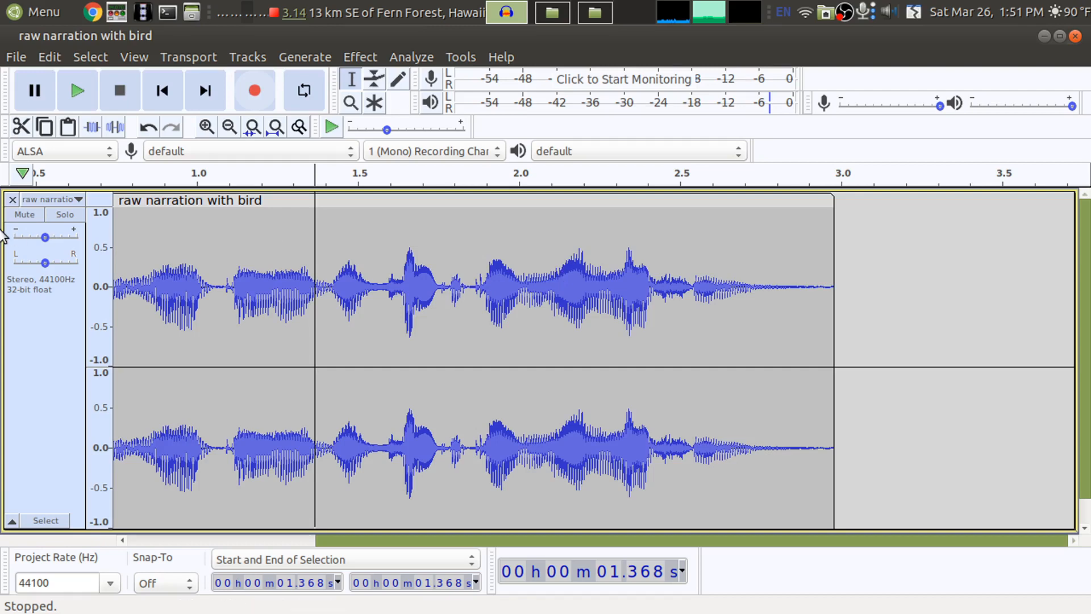
Step: Switch the narration track to Spectrogram view and move the cursor to 1.405 seconds
{"action": "left_click", "coordinate": [78, 200]}
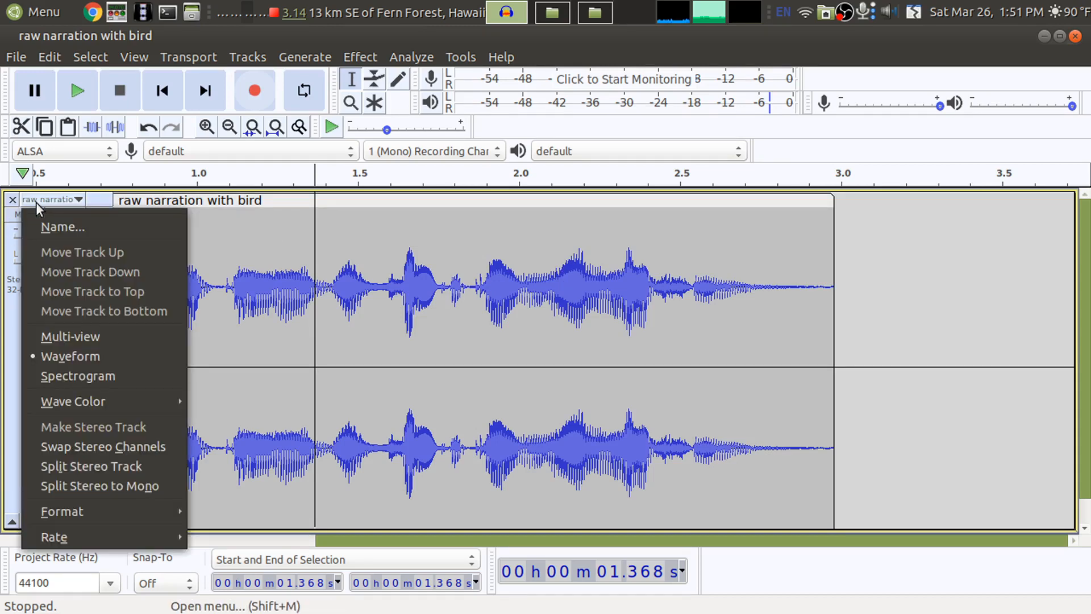
{"action": "mouse_move", "coordinate": [77, 376]}
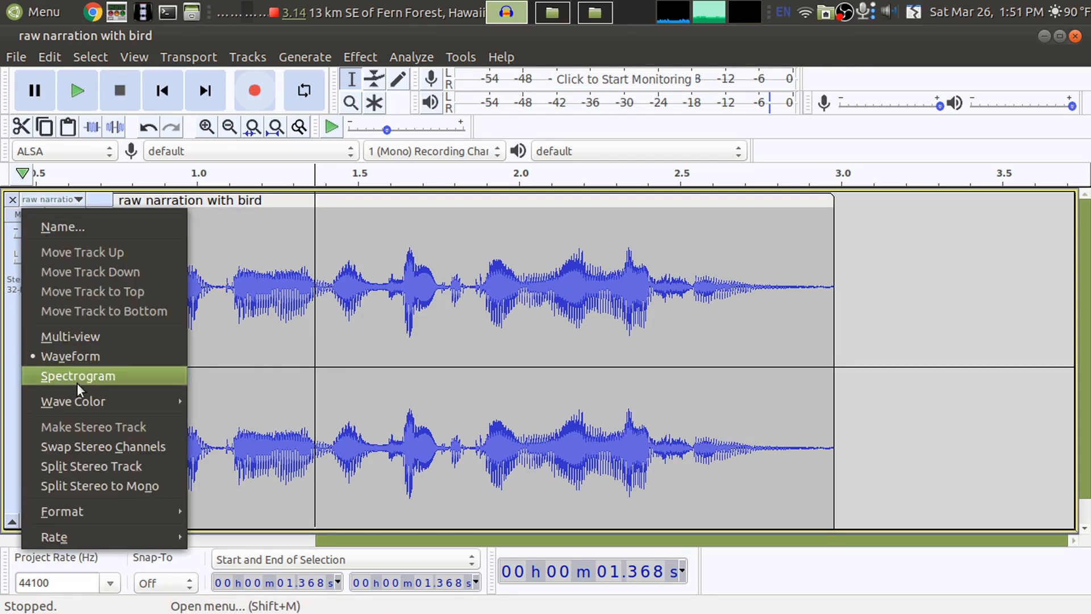
{"action": "left_click", "coordinate": [78, 375]}
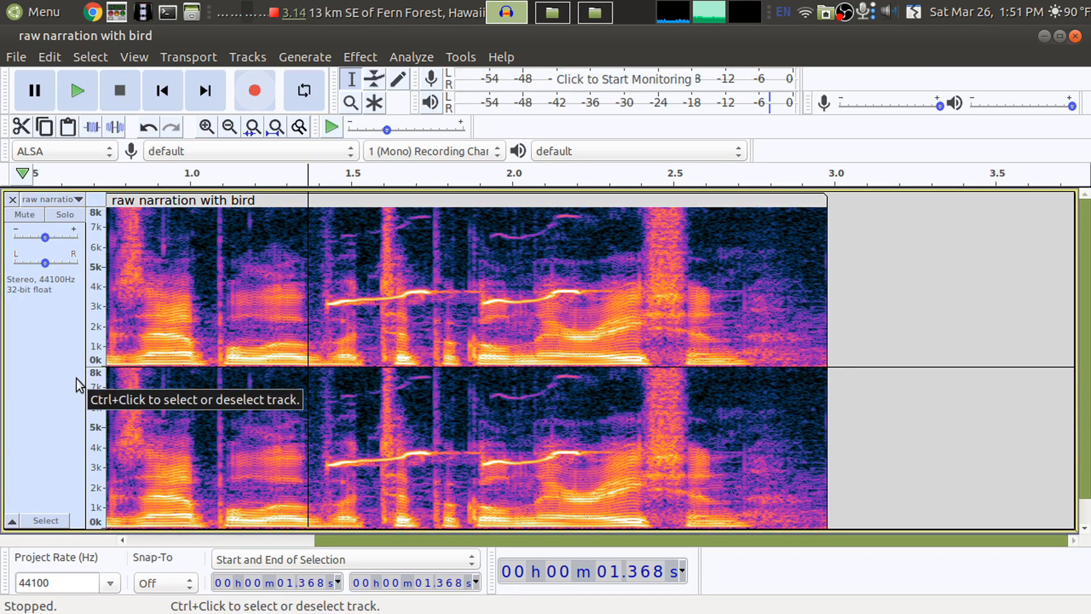
{"action": "mouse_move", "coordinate": [547, 379]}
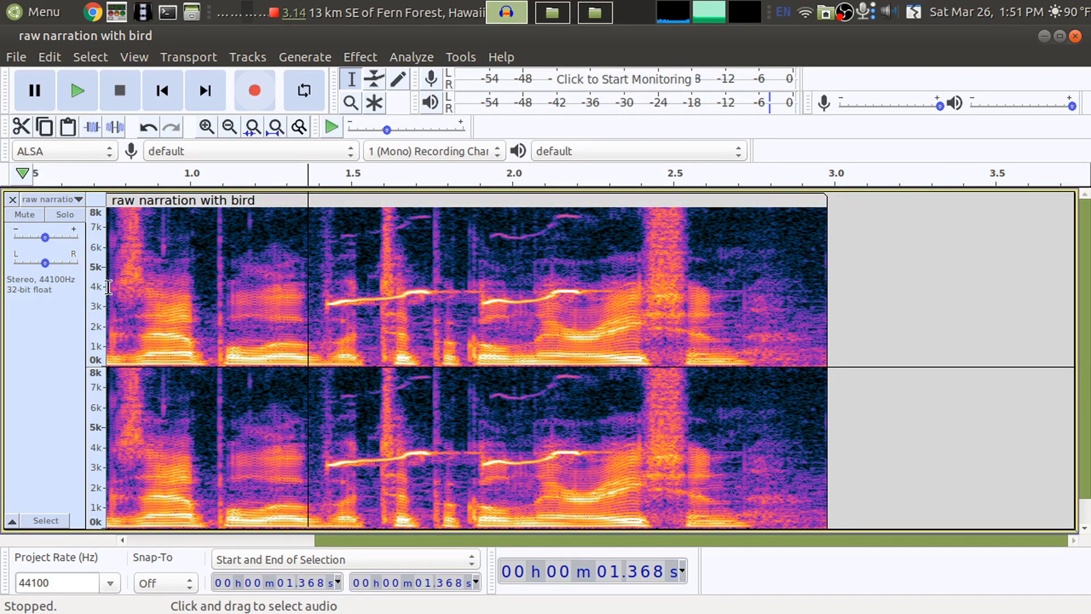
{"action": "mouse_move", "coordinate": [818, 285]}
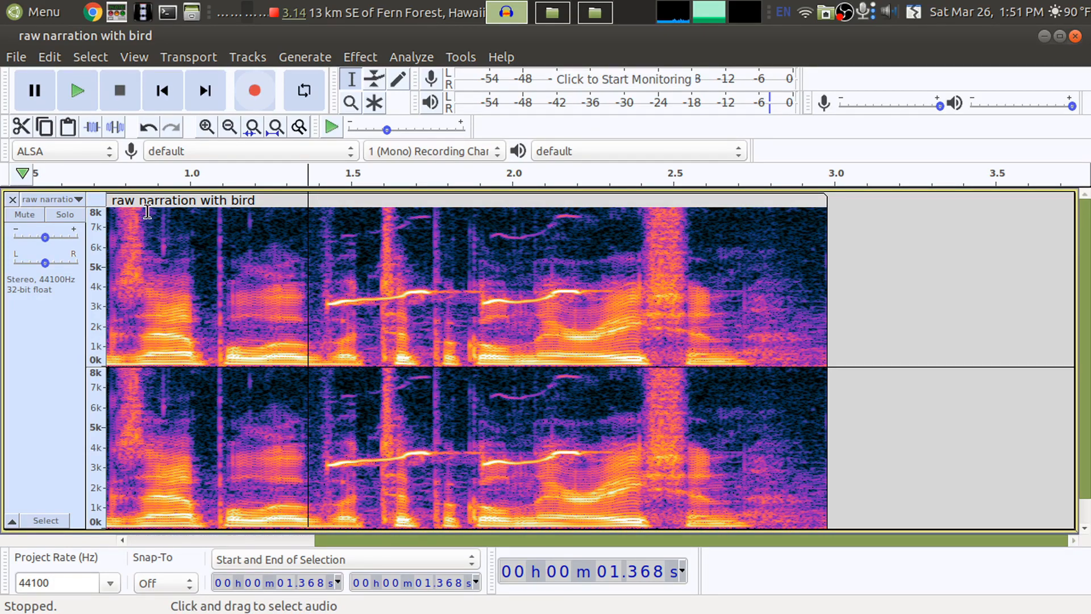
{"action": "mouse_move", "coordinate": [164, 342]}
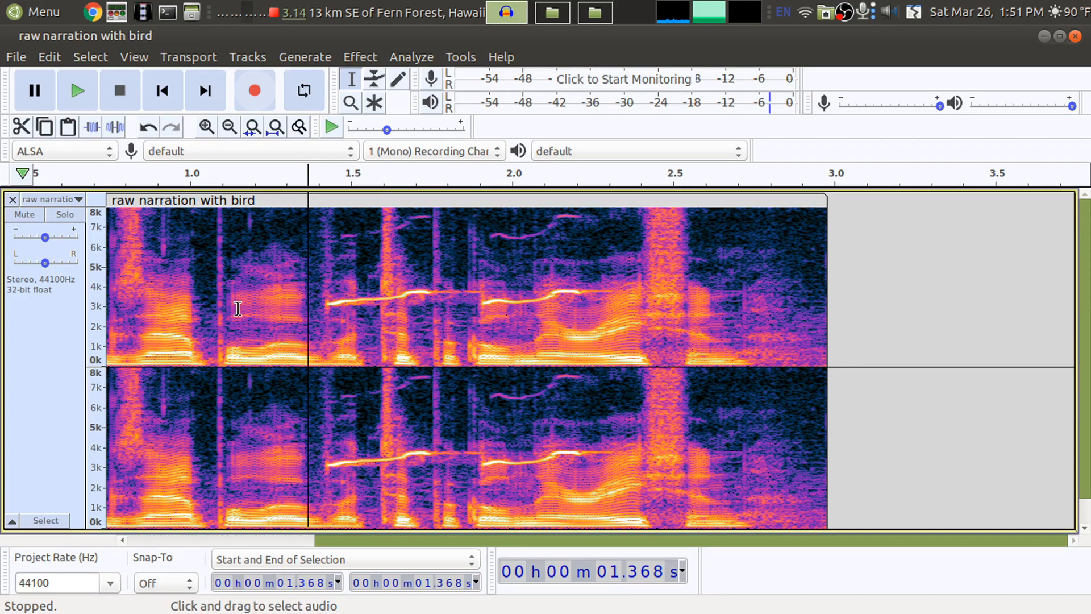
{"action": "mouse_move", "coordinate": [236, 309]}
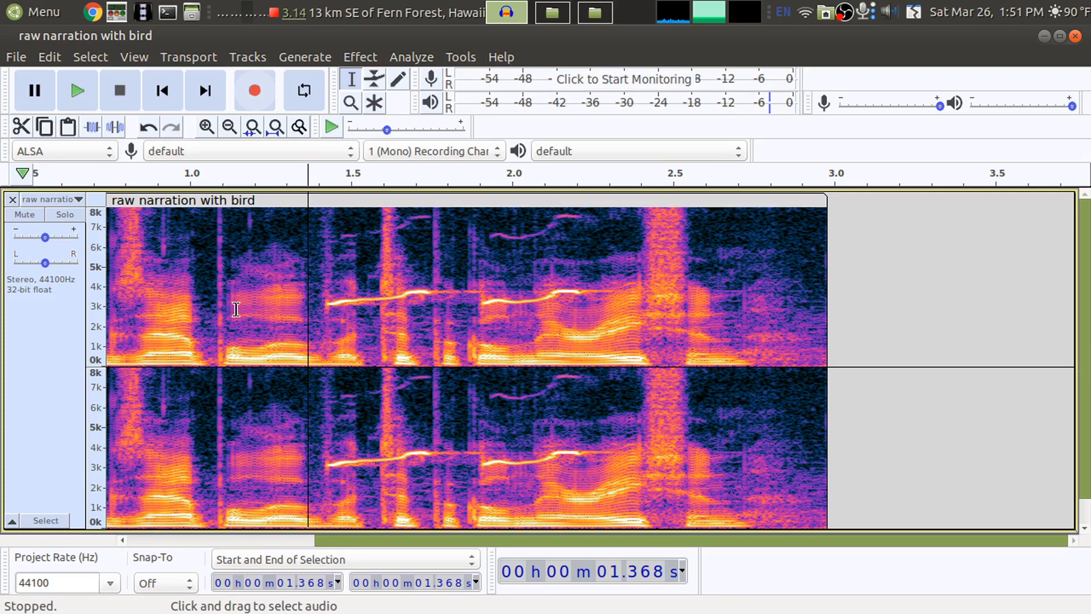
{"action": "mouse_move", "coordinate": [777, 271]}
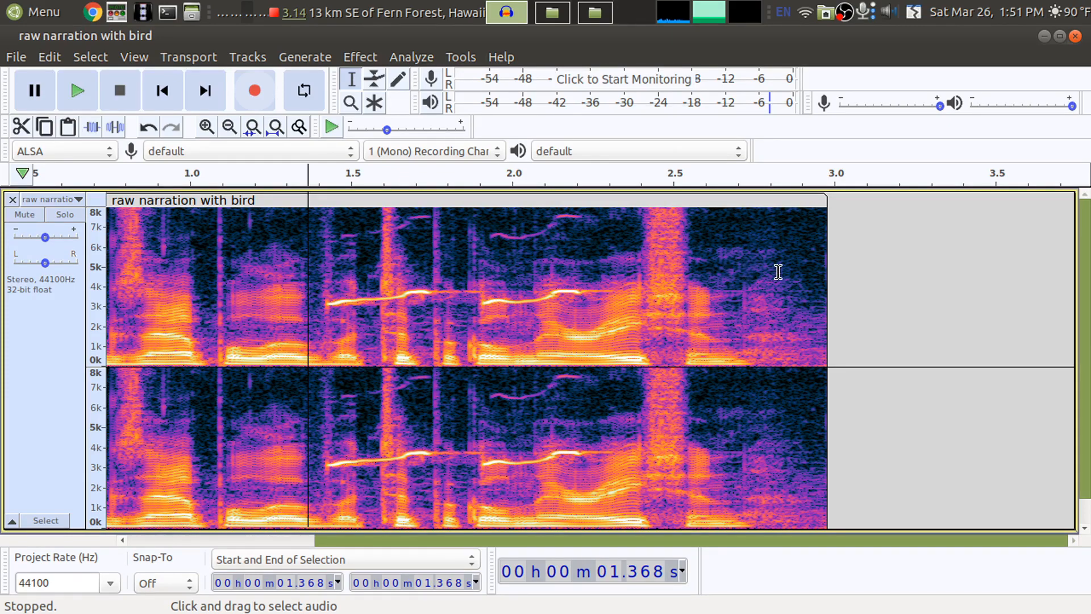
{"action": "mouse_move", "coordinate": [139, 335]}
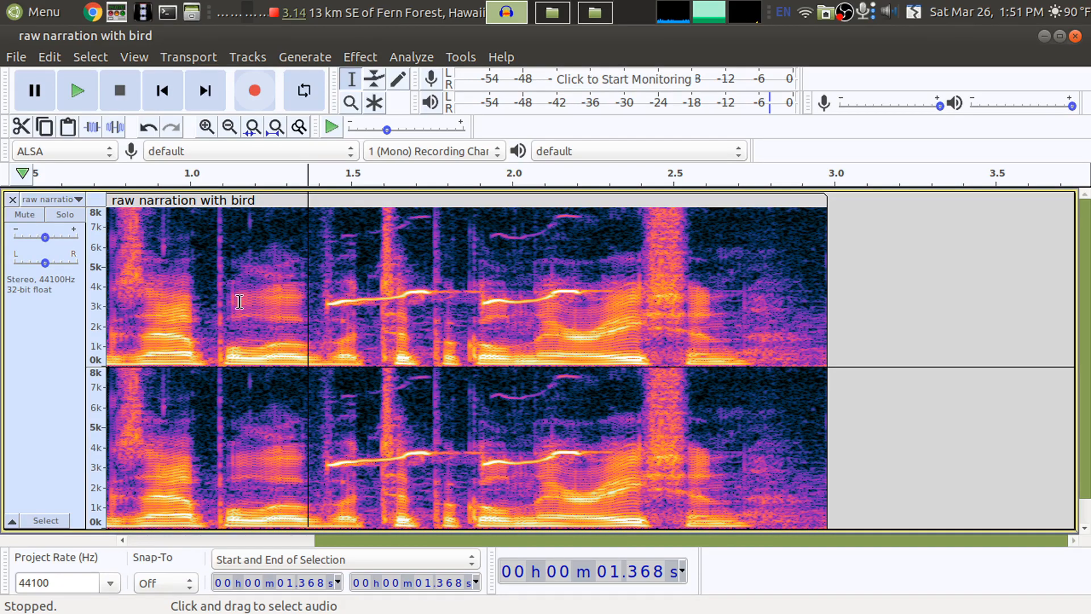
{"action": "mouse_move", "coordinate": [355, 319]}
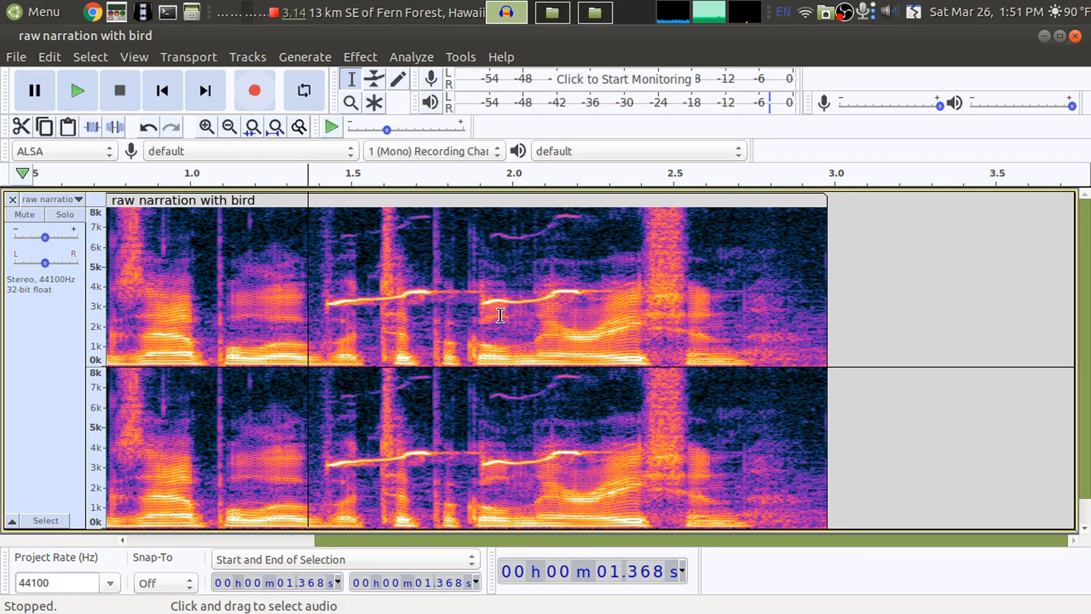
{"action": "mouse_move", "coordinate": [319, 275]}
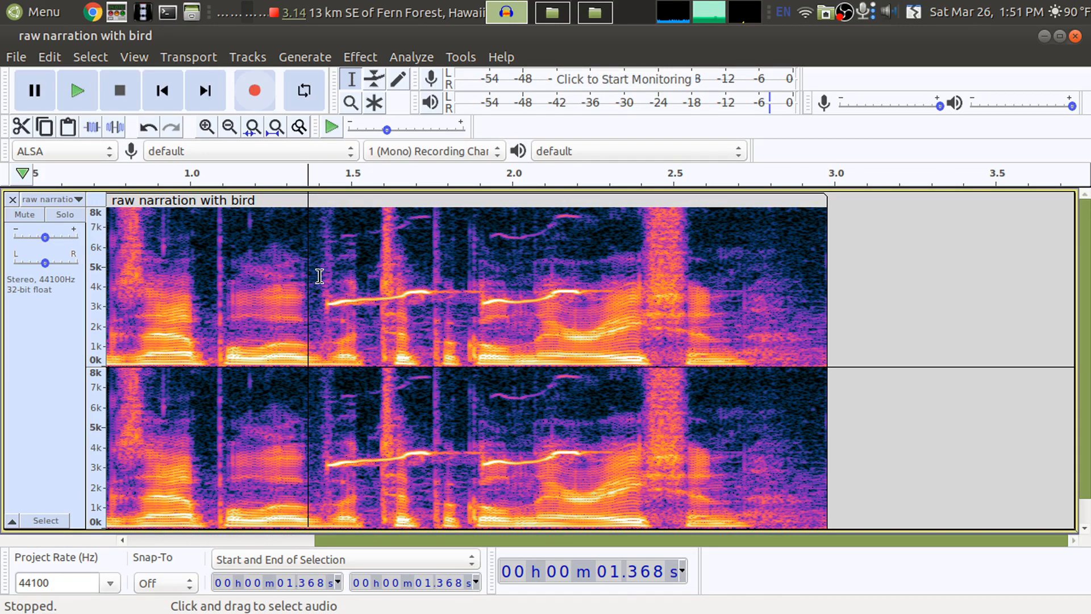
{"action": "left_click", "coordinate": [77, 91]}
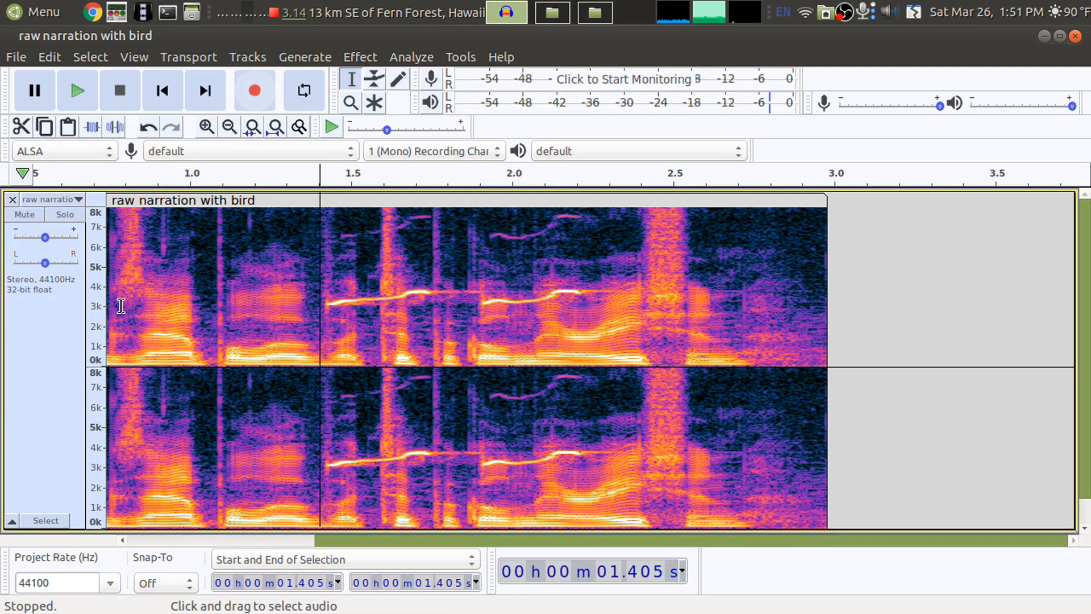
{"action": "mouse_move", "coordinate": [328, 310]}
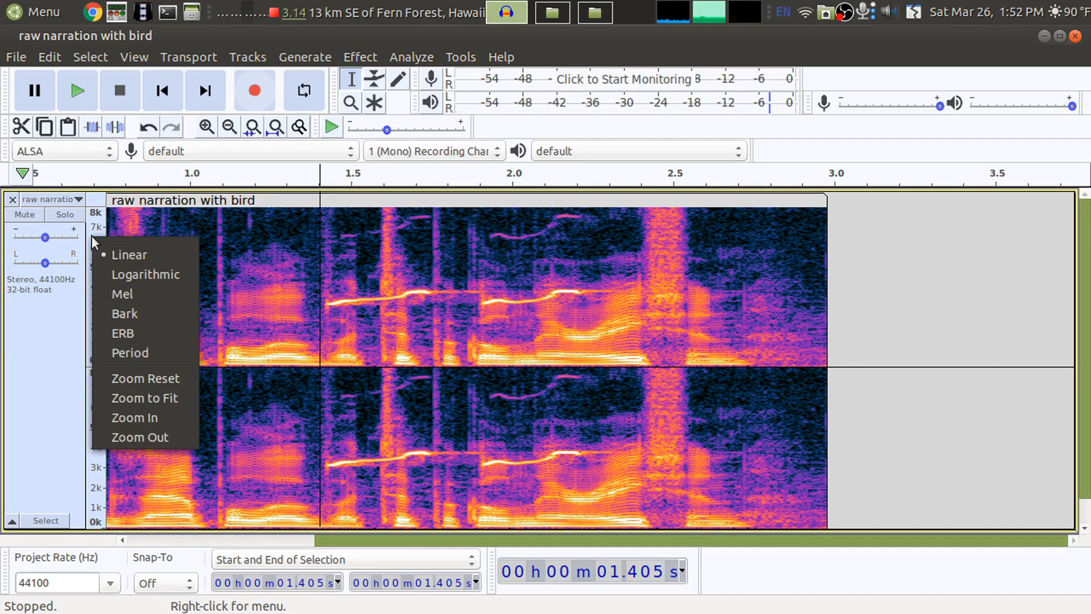
{"action": "mouse_move", "coordinate": [127, 437]}
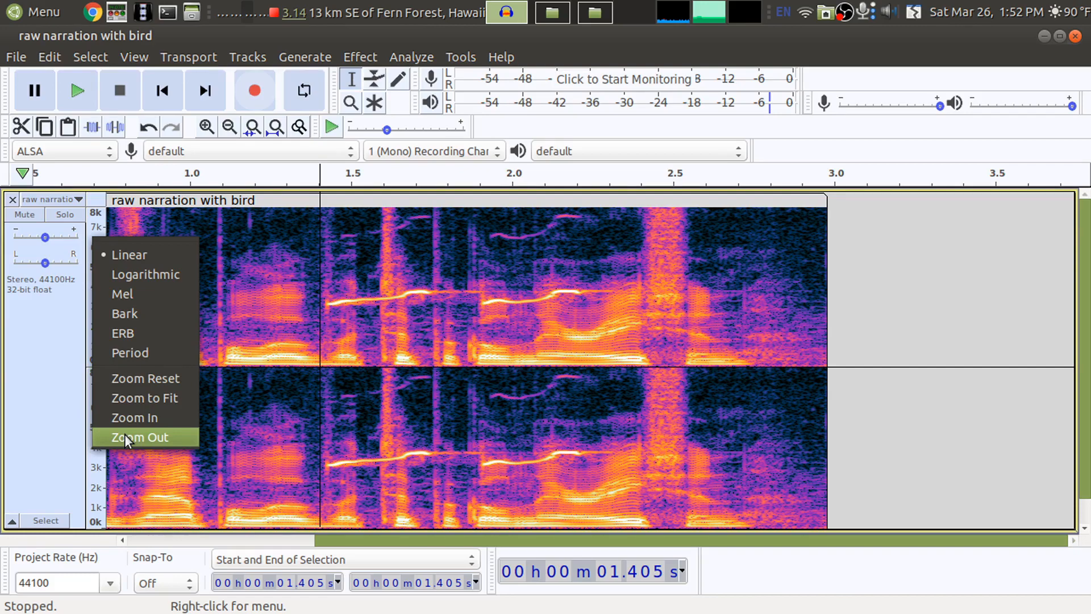
{"action": "left_click", "coordinate": [139, 438]}
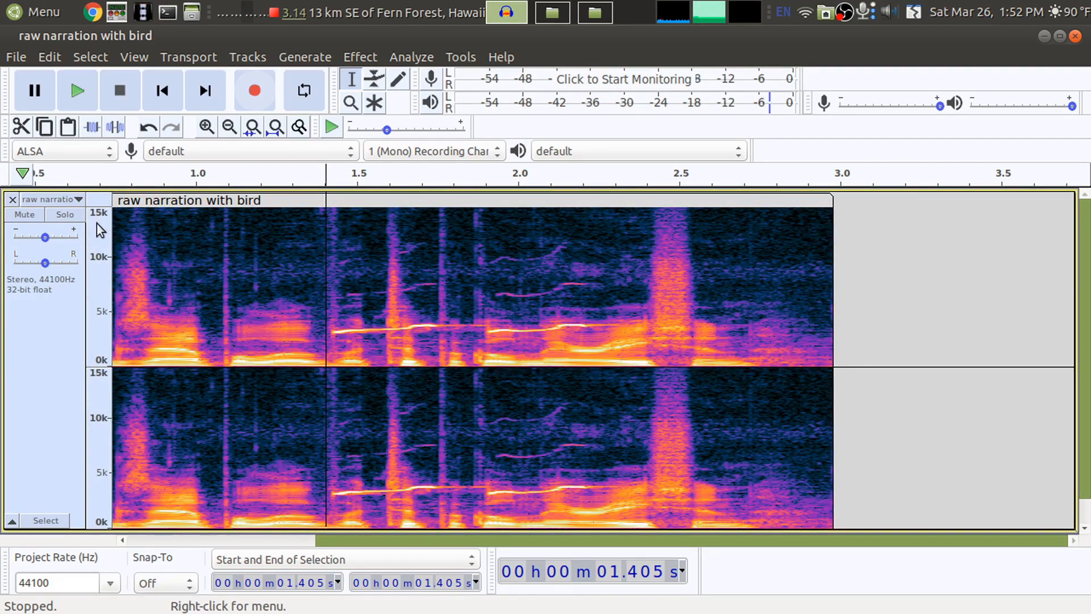
{"action": "mouse_move", "coordinate": [102, 244]}
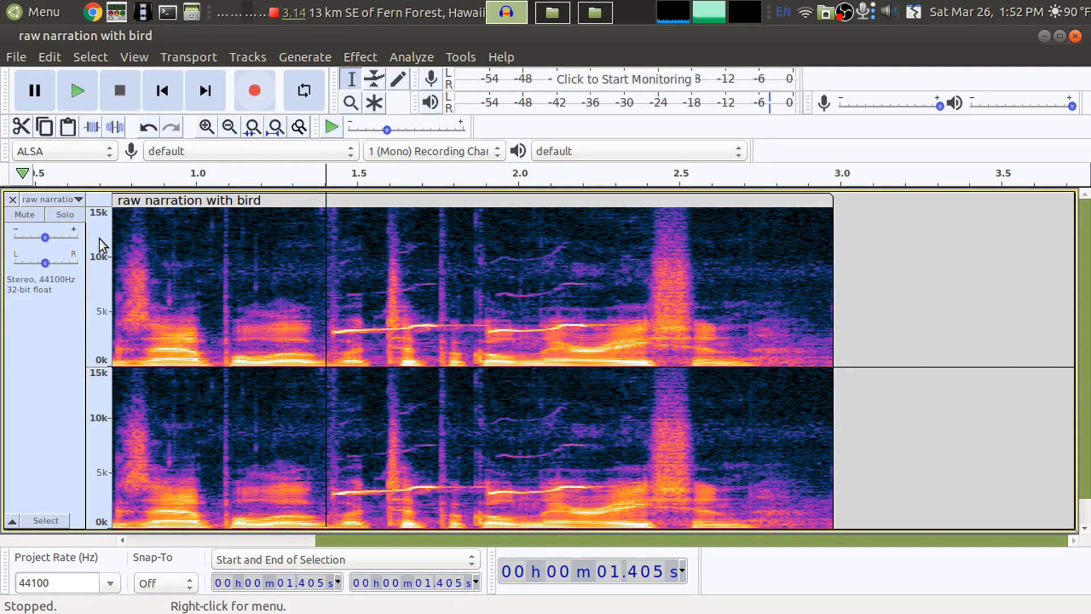
{"action": "right_click", "coordinate": [100, 244]}
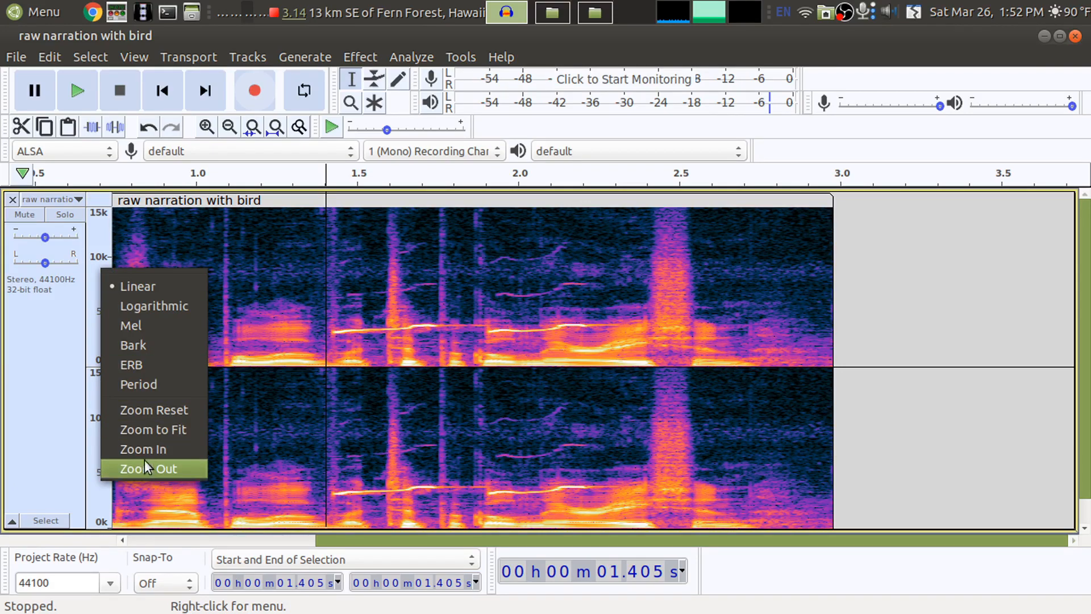
{"action": "left_click", "coordinate": [147, 469]}
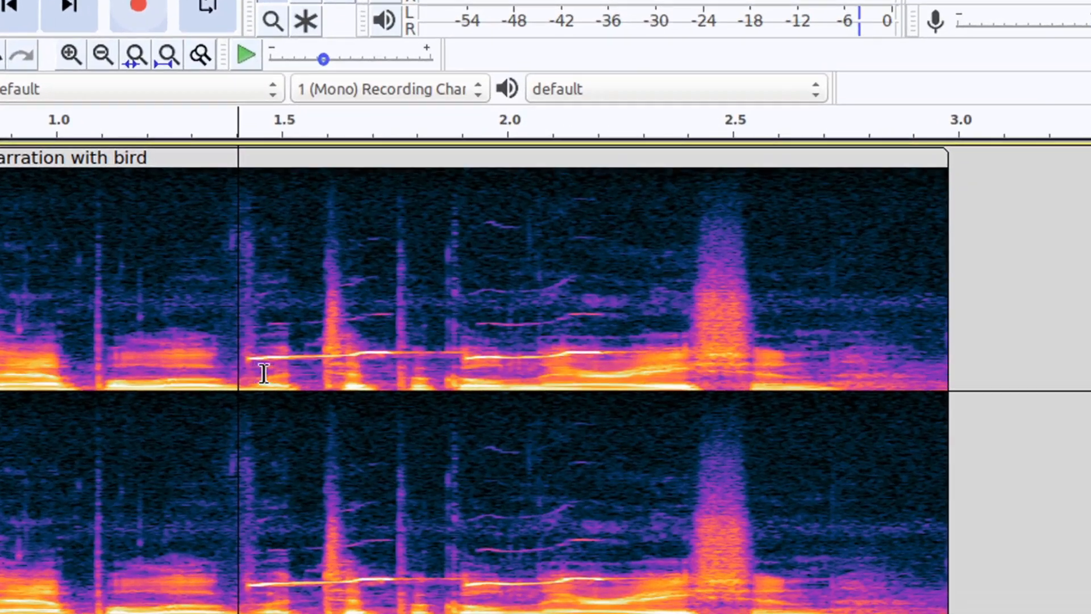
{"action": "mouse_move", "coordinate": [376, 353]}
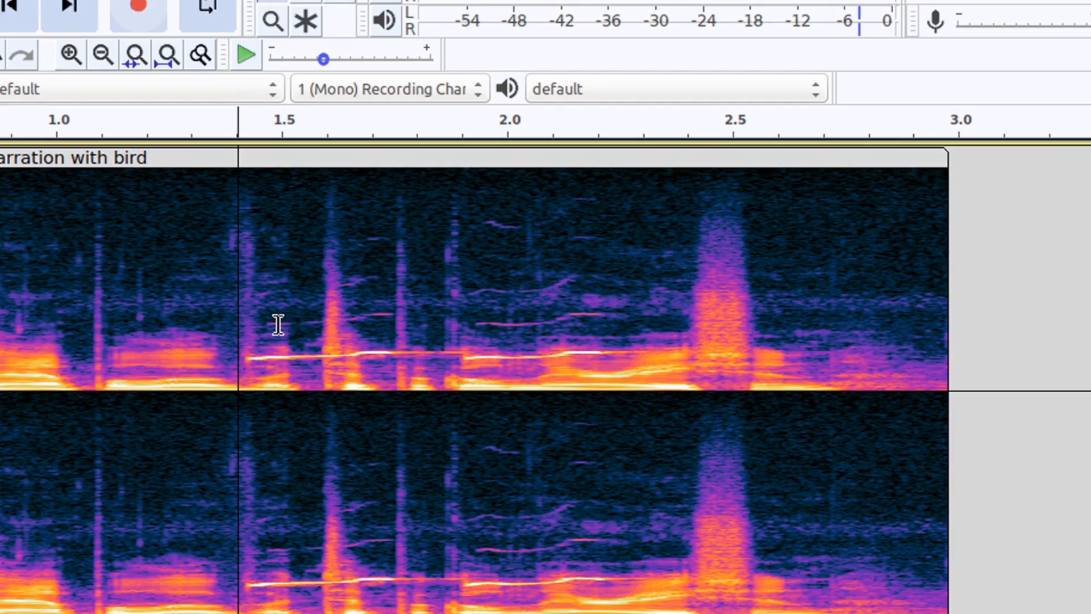
{"action": "mouse_move", "coordinate": [270, 300]}
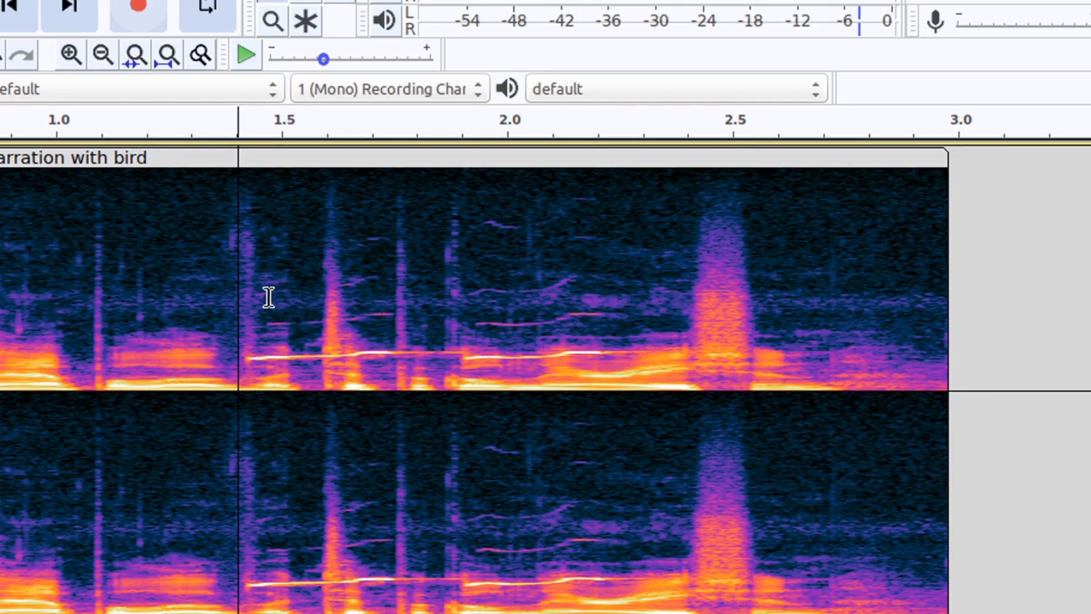
{"action": "mouse_move", "coordinate": [293, 245]}
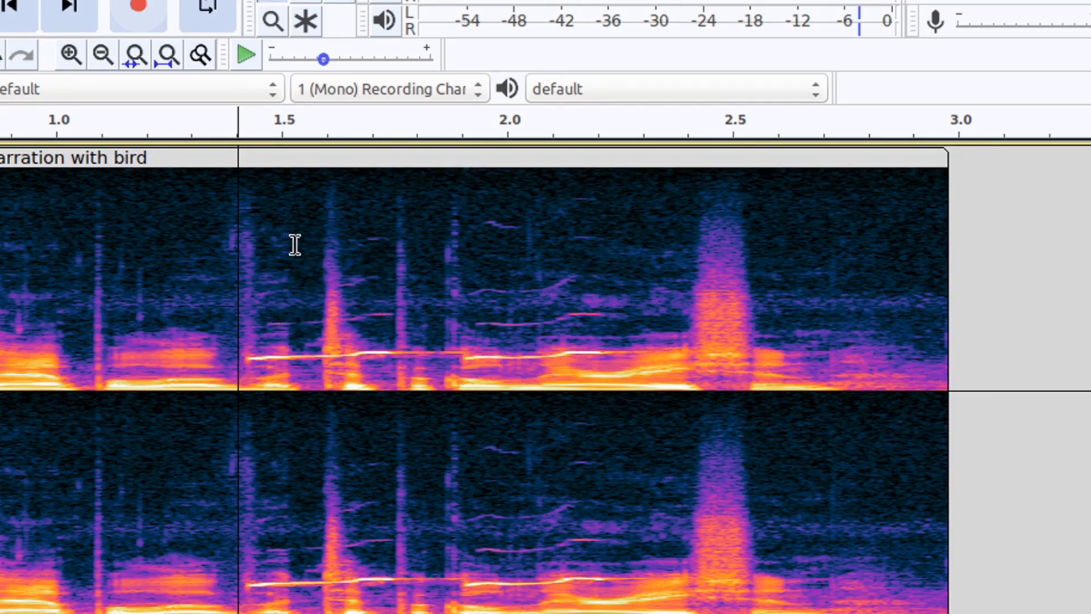
{"action": "mouse_move", "coordinate": [299, 250]}
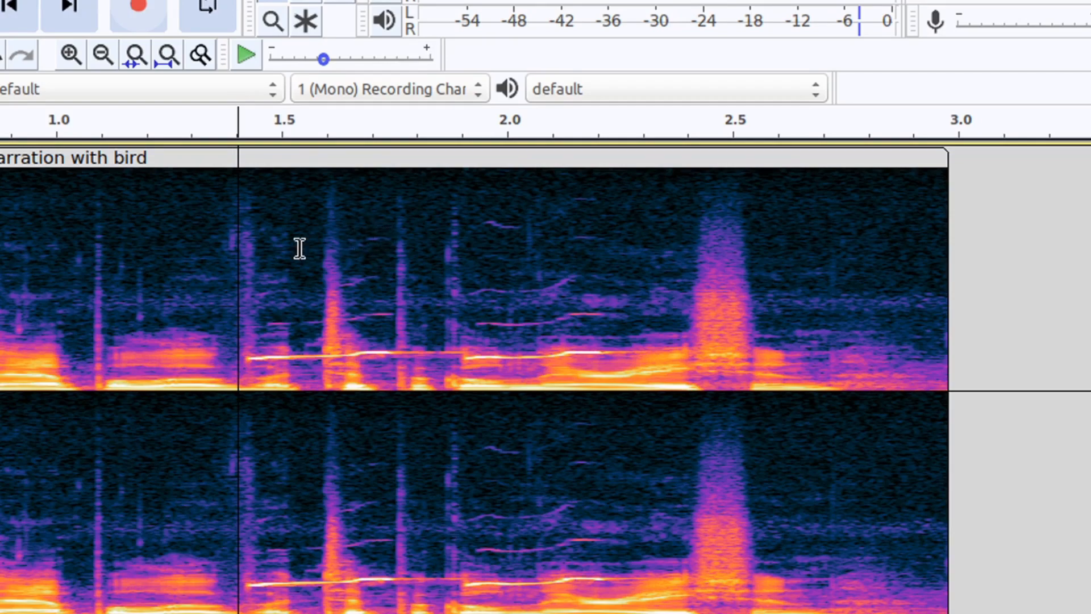
{"action": "mouse_move", "coordinate": [346, 255]}
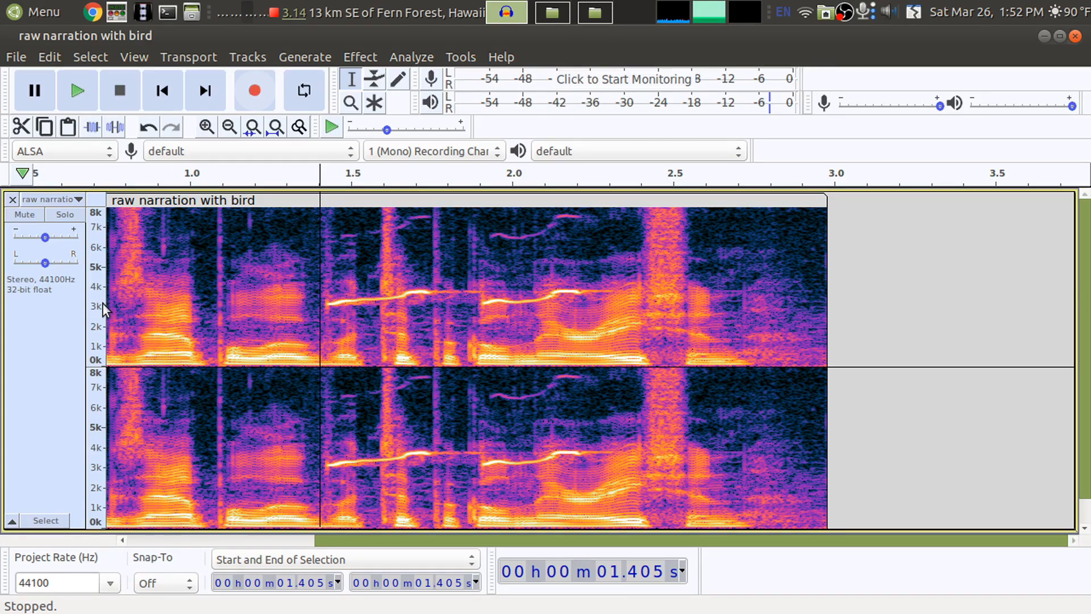
{"action": "mouse_move", "coordinate": [440, 295]}
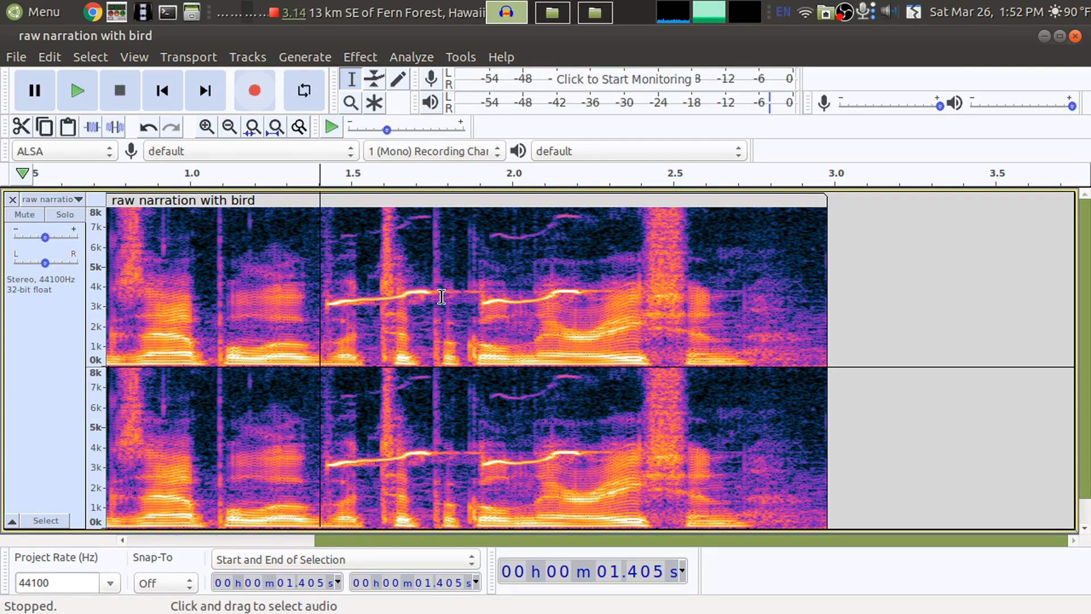
{"action": "mouse_move", "coordinate": [424, 301]}
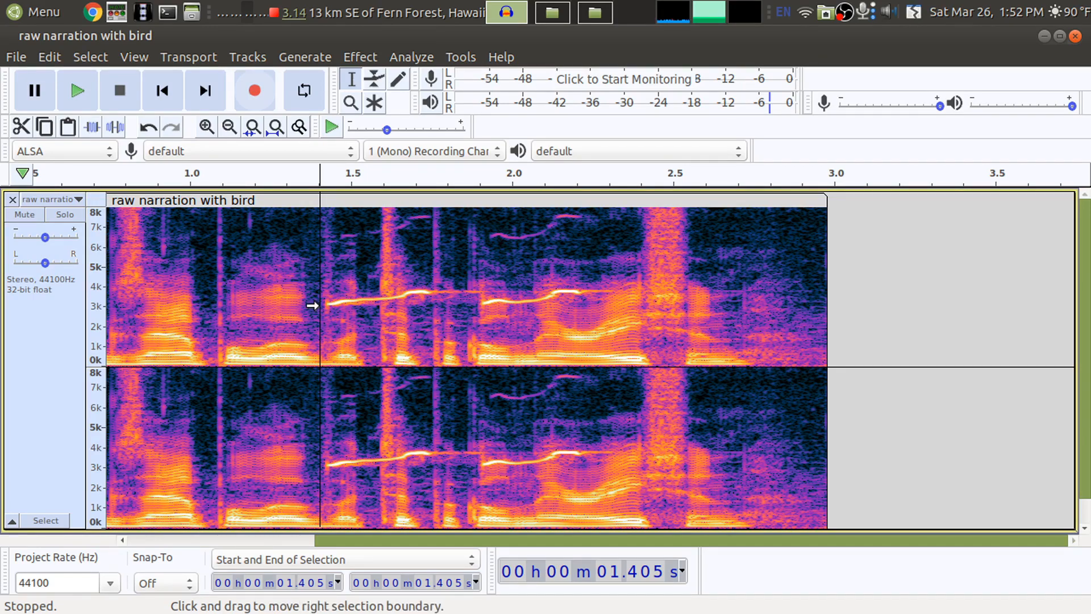
{"action": "mouse_move", "coordinate": [793, 291]}
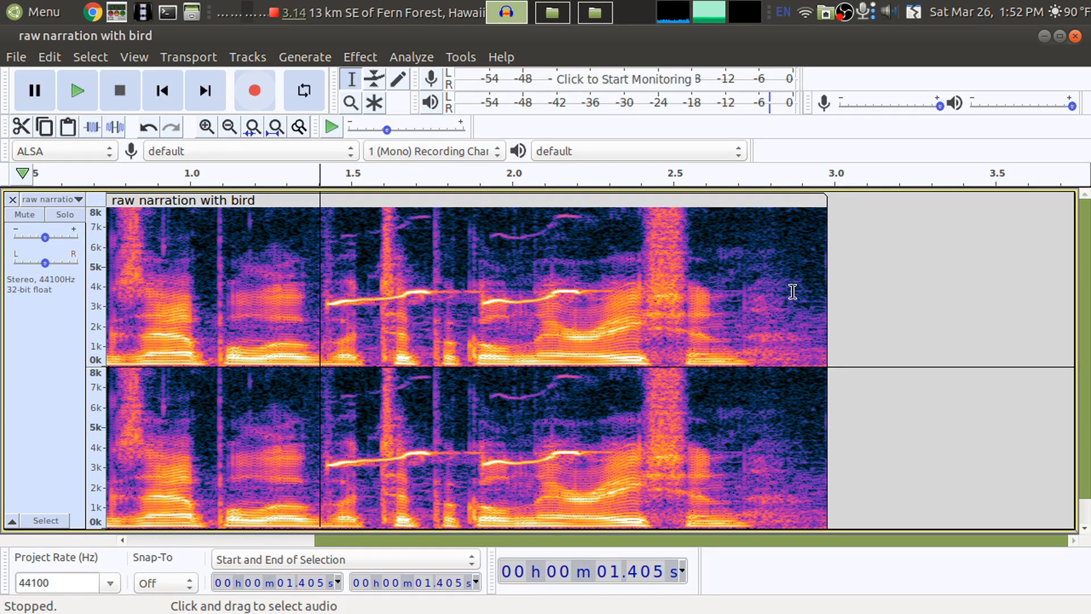
{"action": "mouse_move", "coordinate": [360, 57]}
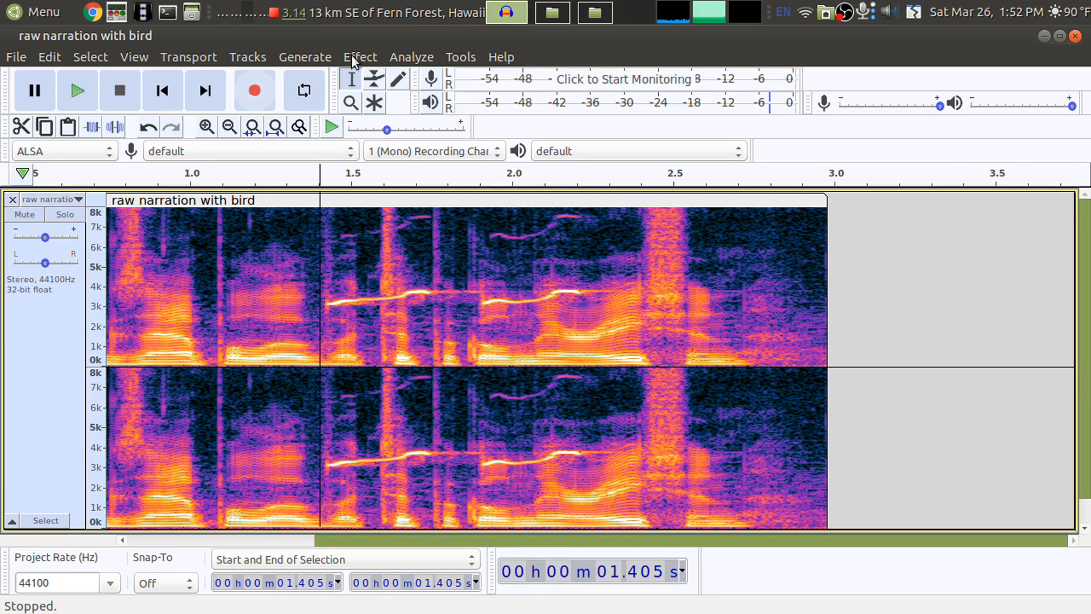
Step: Apply a flattened Graphic EQ with the 3.15k and 4k bands at minimum
{"action": "left_click", "coordinate": [360, 57]}
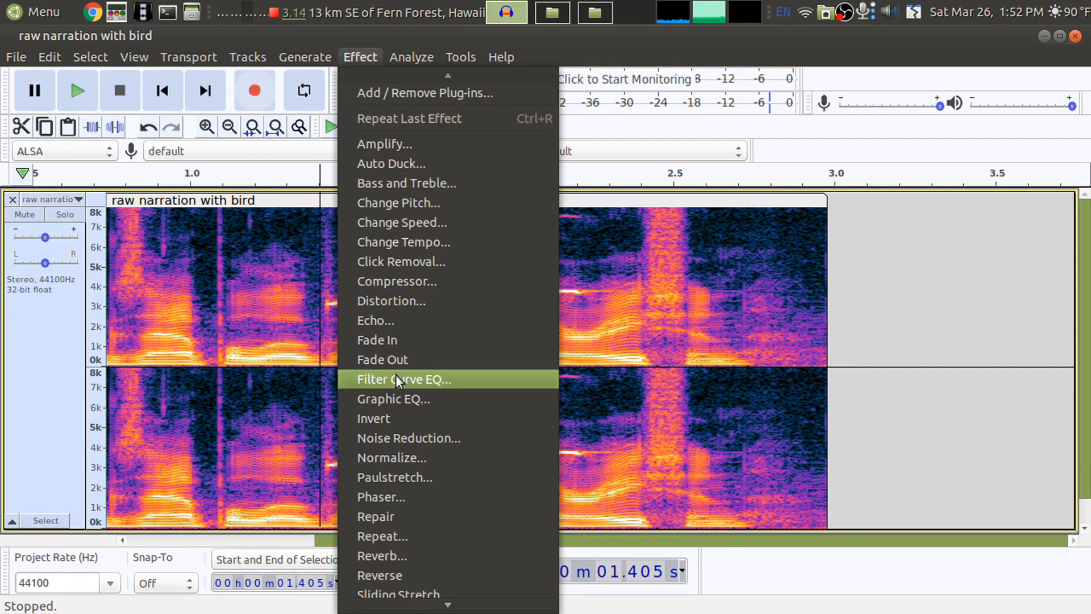
{"action": "left_click", "coordinate": [392, 399]}
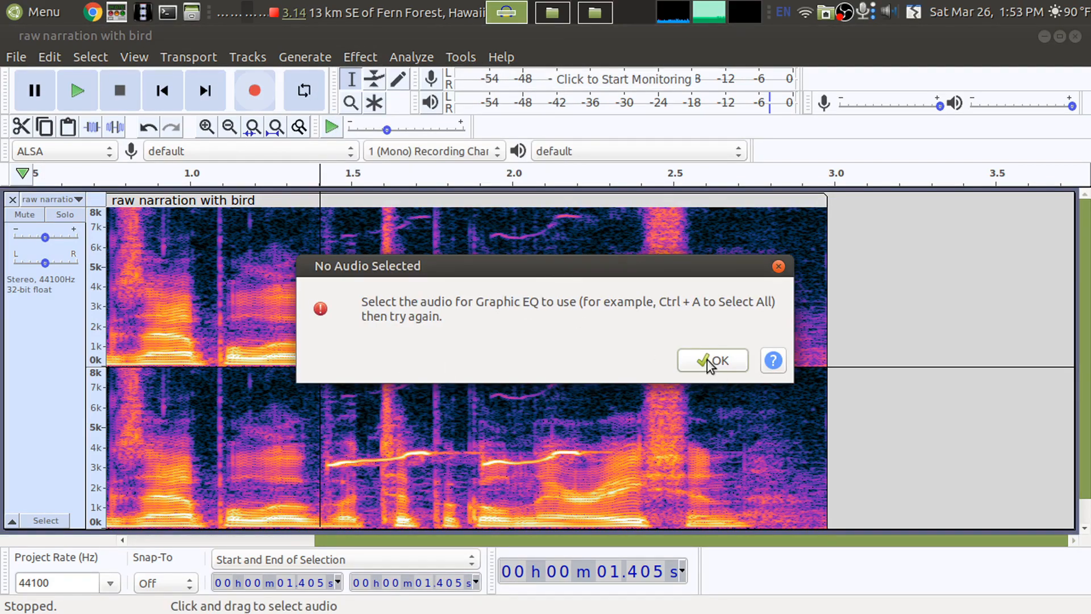
{"action": "left_click", "coordinate": [712, 361]}
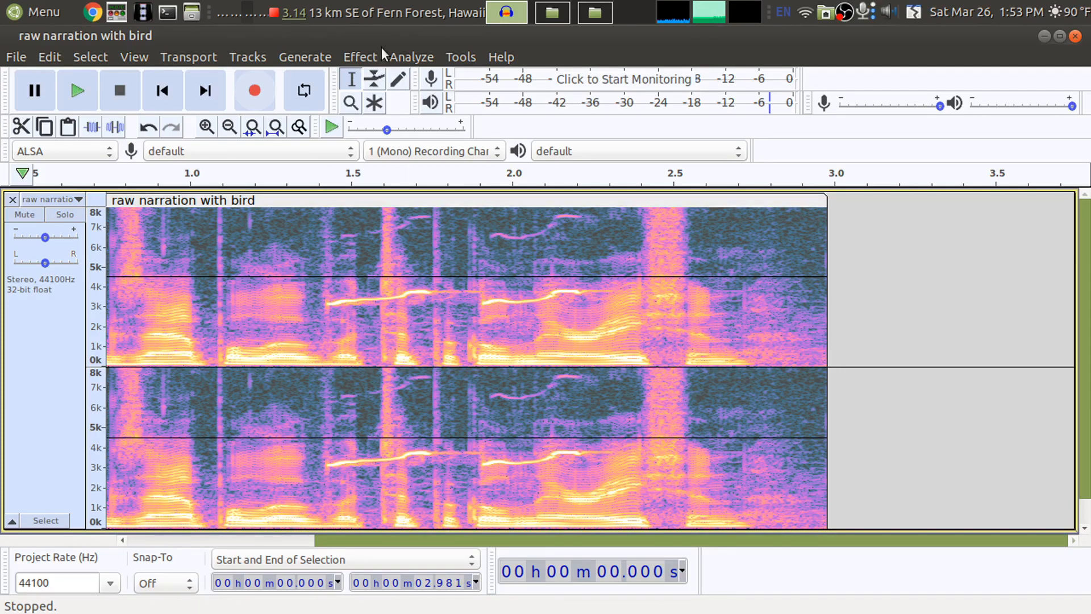
{"action": "left_click", "coordinate": [359, 57]}
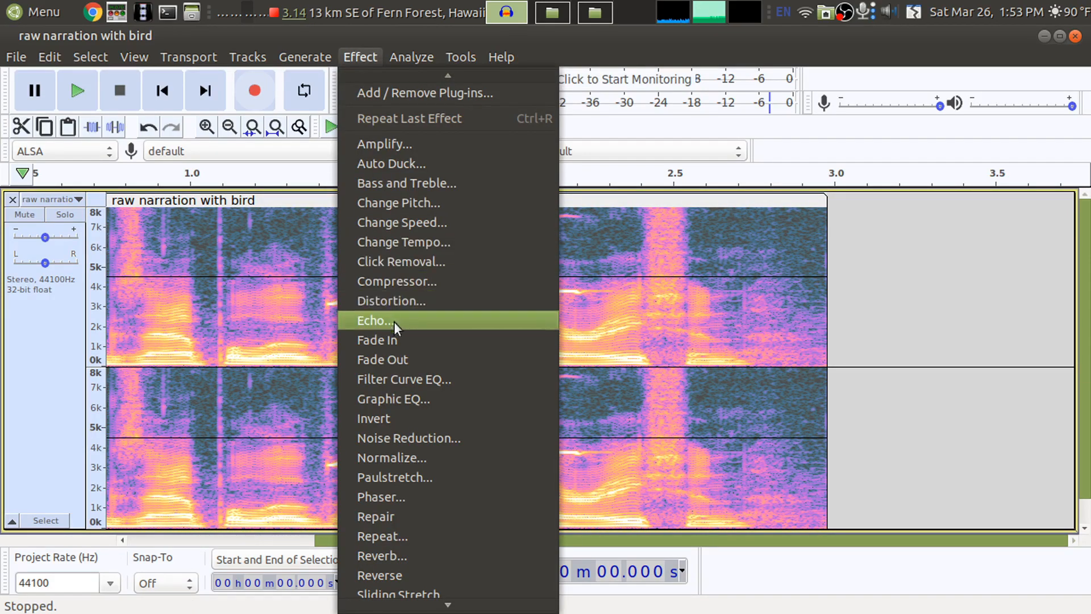
{"action": "left_click", "coordinate": [394, 399]}
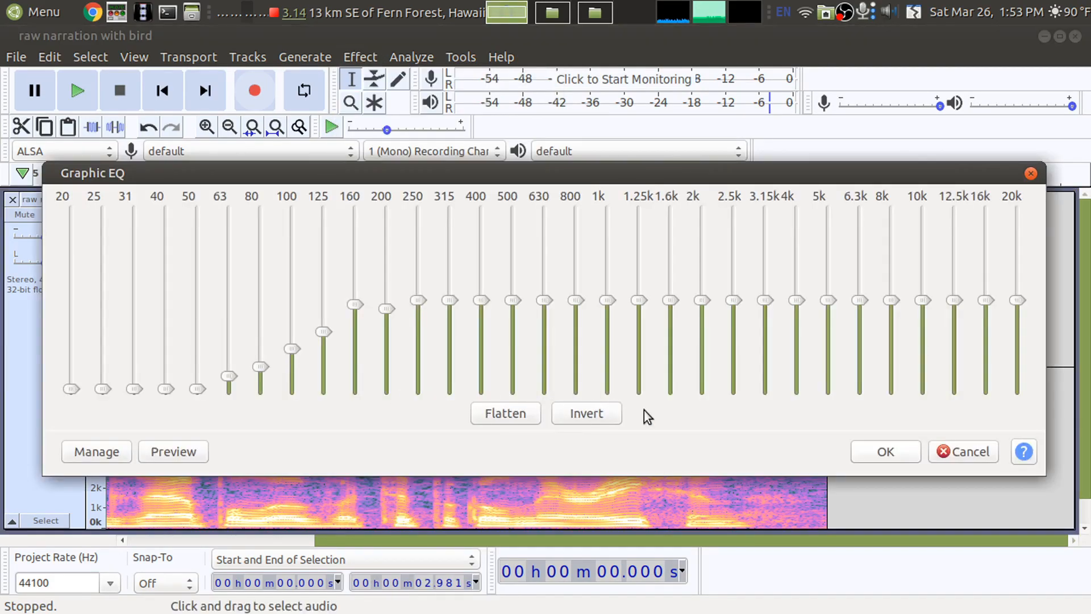
{"action": "left_click", "coordinate": [505, 413]}
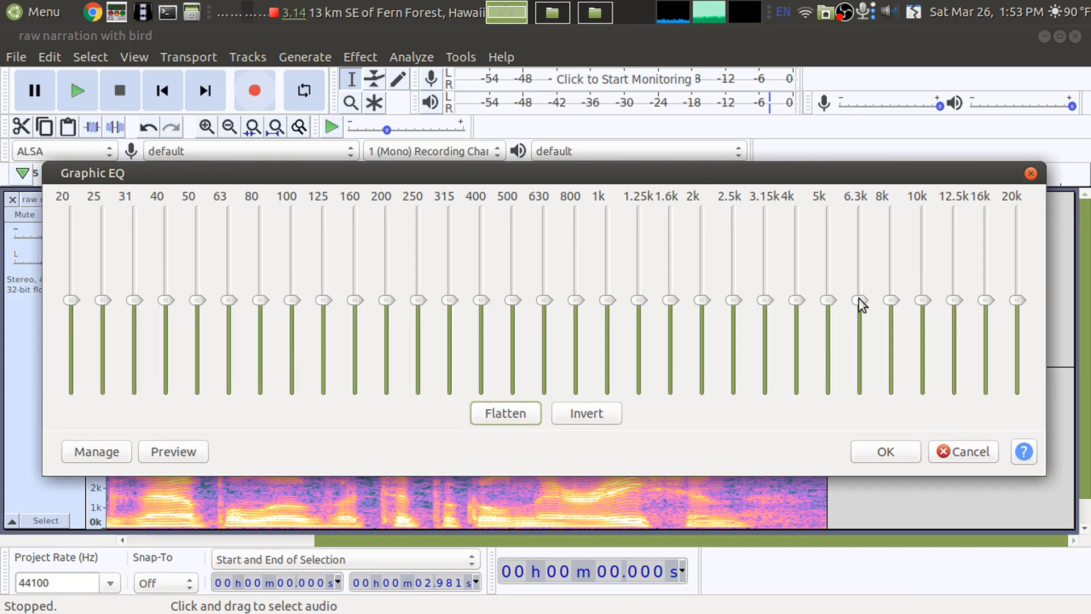
{"action": "mouse_move", "coordinate": [774, 306]}
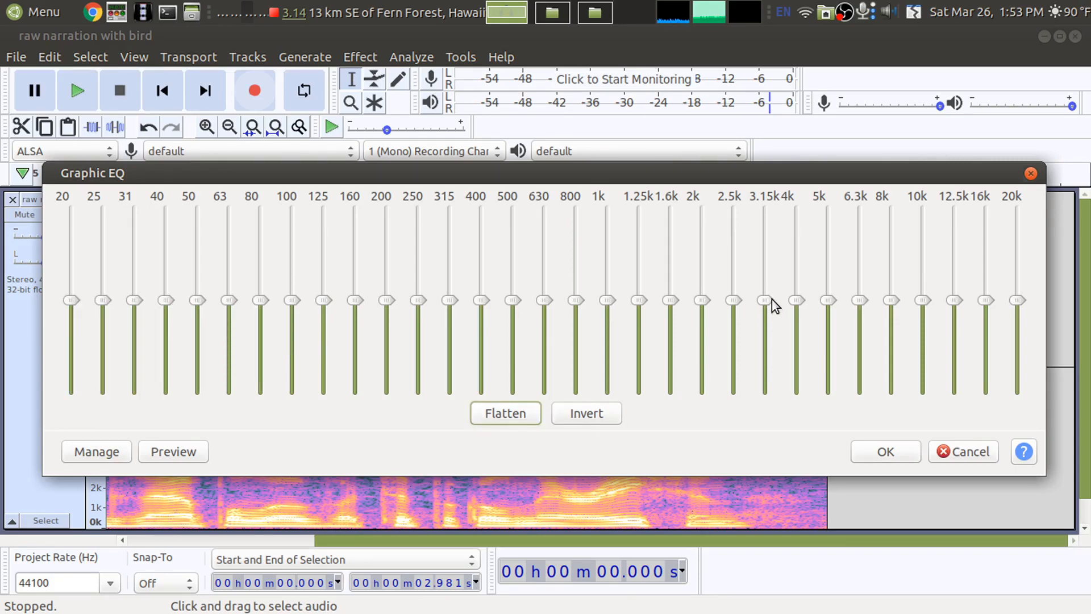
{"action": "left_click_drag", "start_coordinate": [764, 299], "coordinate": [764, 387]}
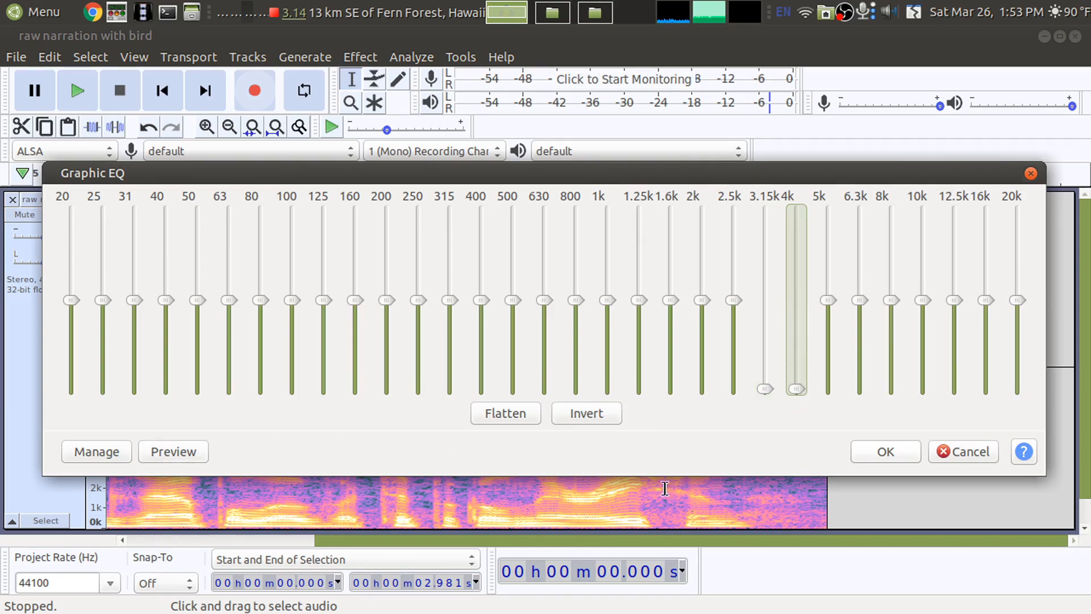
{"action": "left_click", "coordinate": [886, 450]}
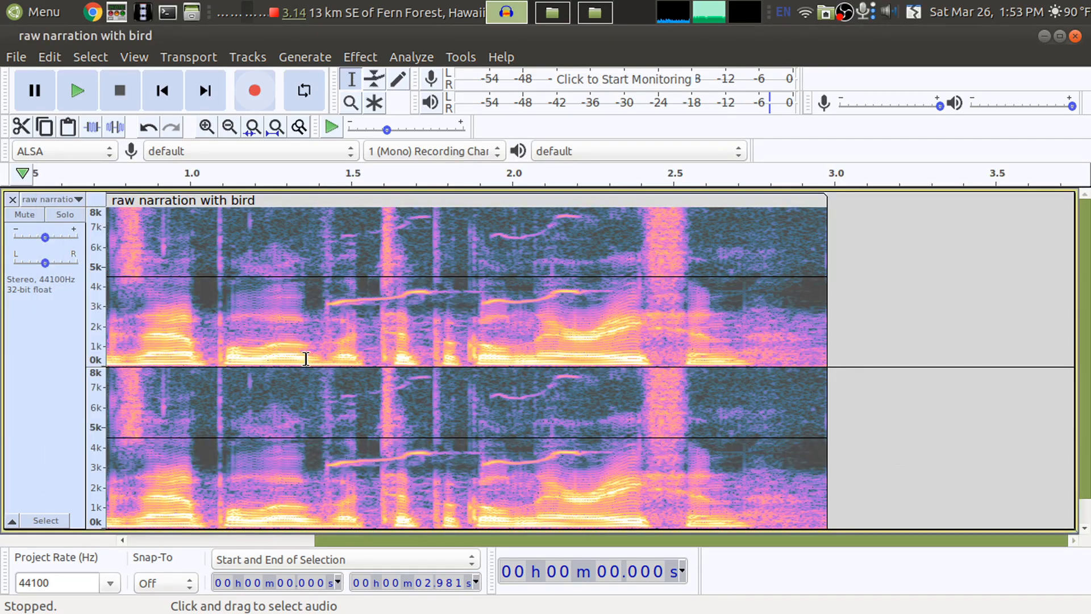
{"action": "mouse_move", "coordinate": [685, 295]}
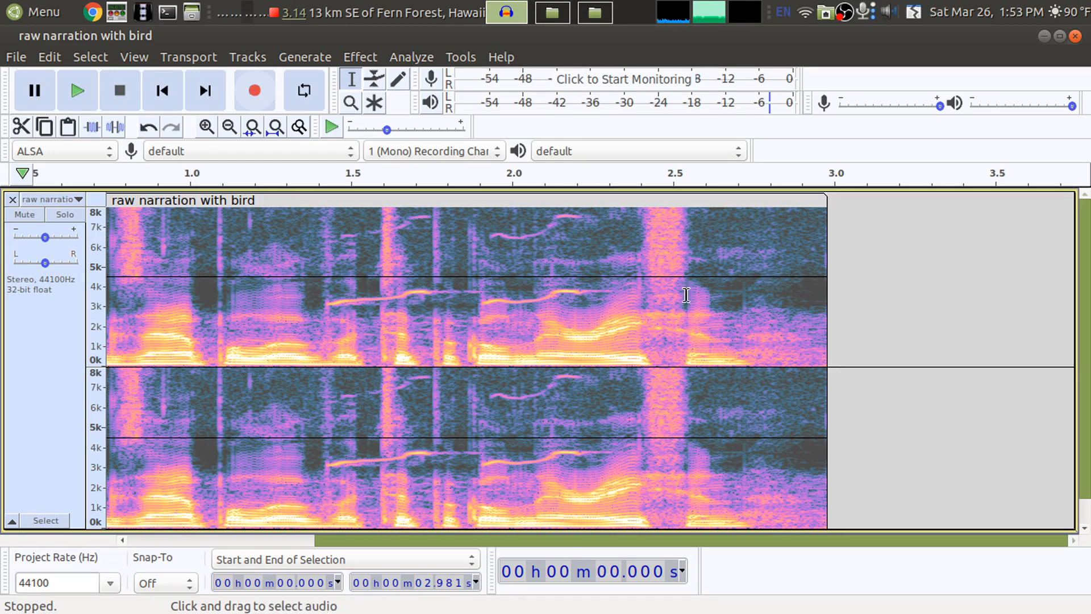
{"action": "mouse_move", "coordinate": [434, 278]}
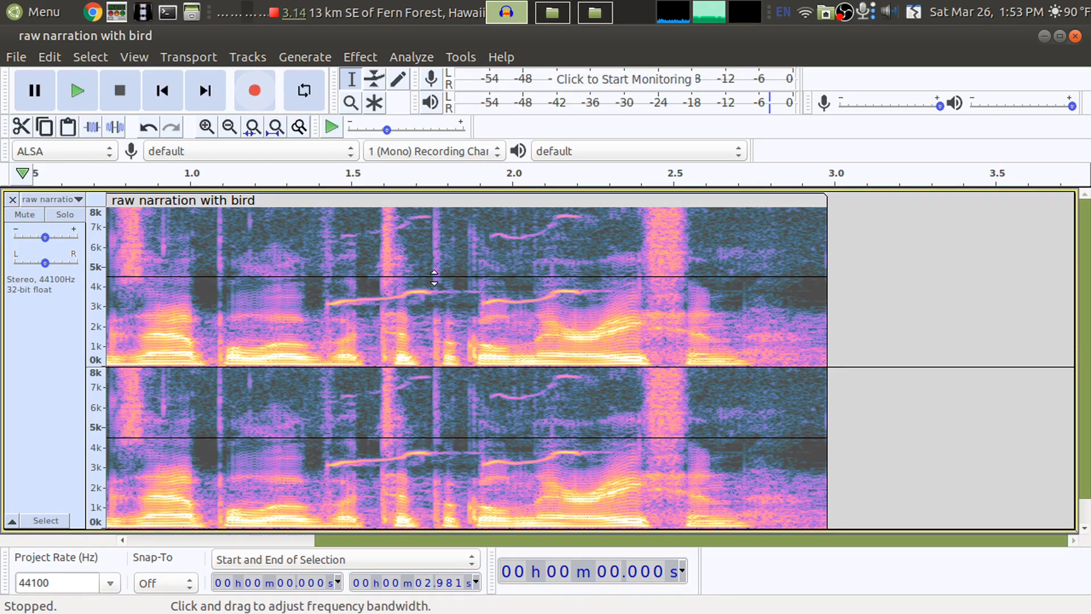
Step: Play the equalised narration briefly, then stop playback
{"action": "left_click", "coordinate": [78, 91]}
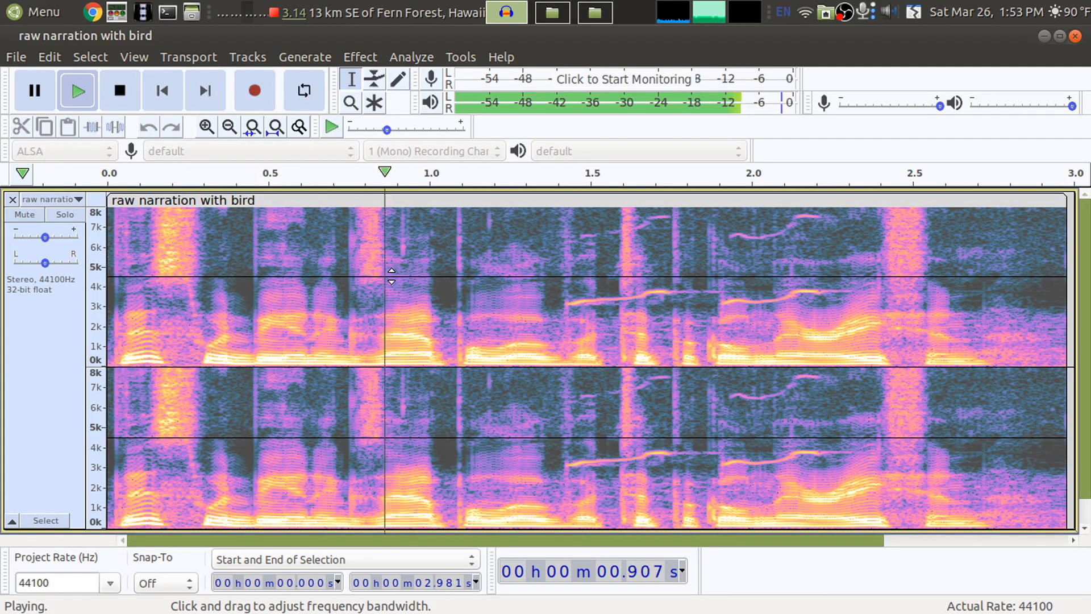
{"action": "left_click", "coordinate": [119, 91]}
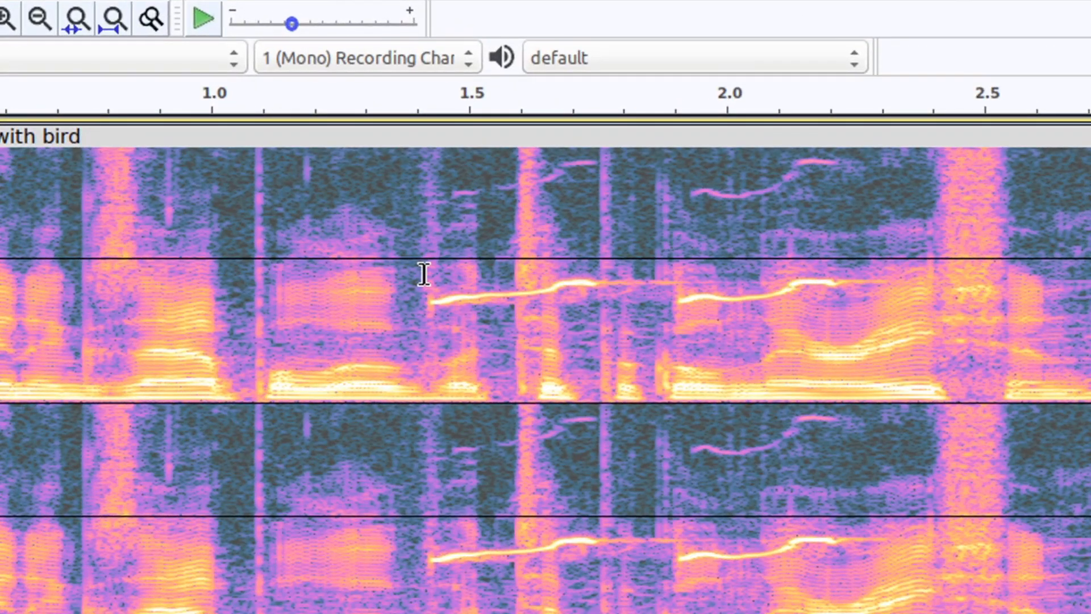
Step: Drag a narrow spectral selection over the bird call, extending it to about 2.25 seconds
{"action": "left_click_drag", "start_coordinate": [432, 279], "coordinate": [630, 376]}
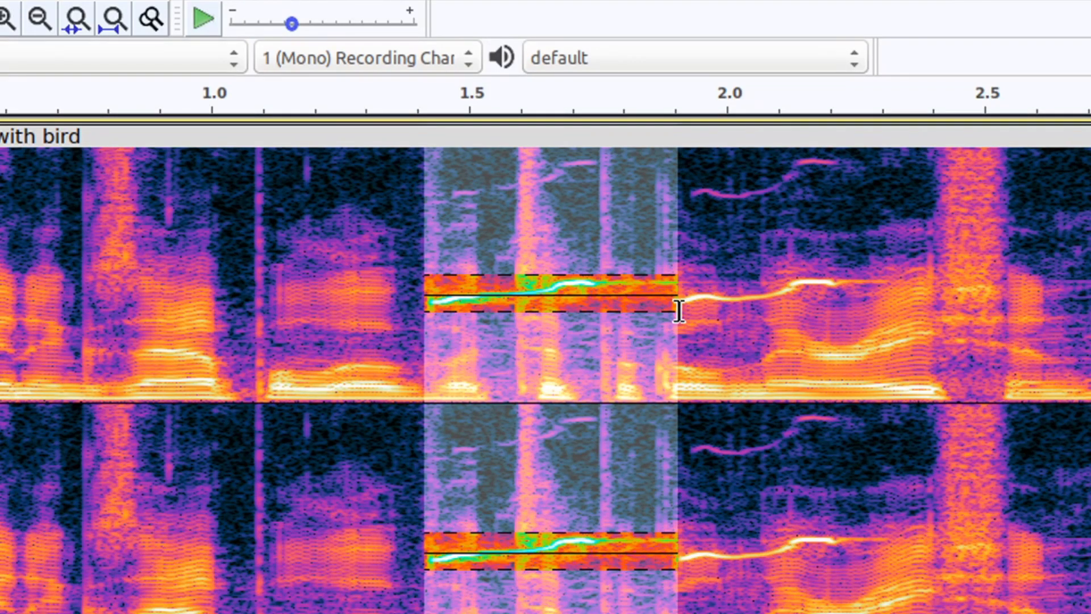
{"action": "left_click_drag", "start_coordinate": [669, 310], "coordinate": [728, 310]}
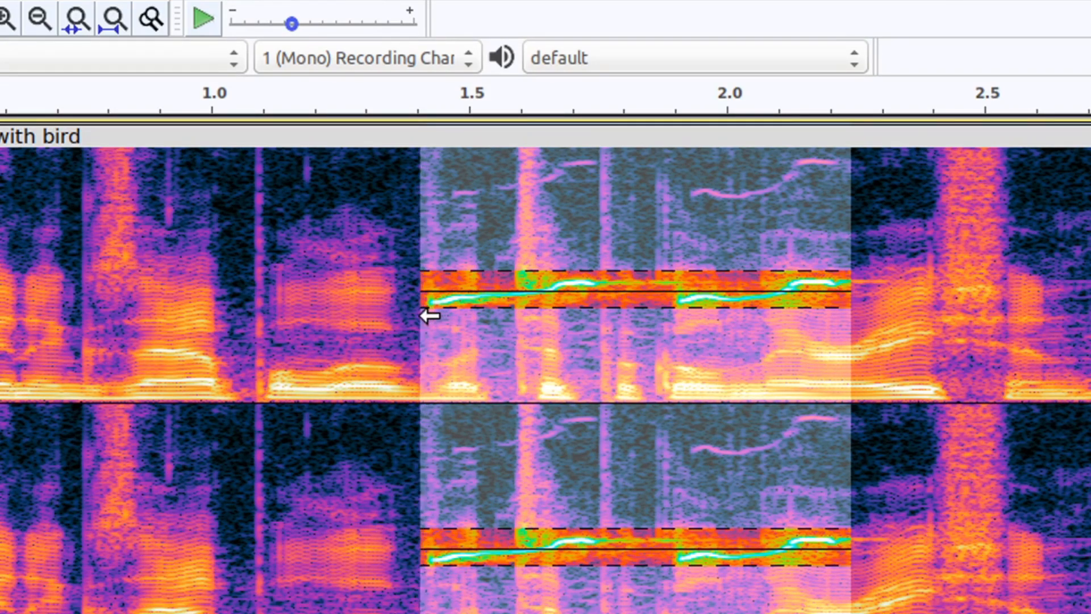
{"action": "mouse_move", "coordinate": [842, 320]}
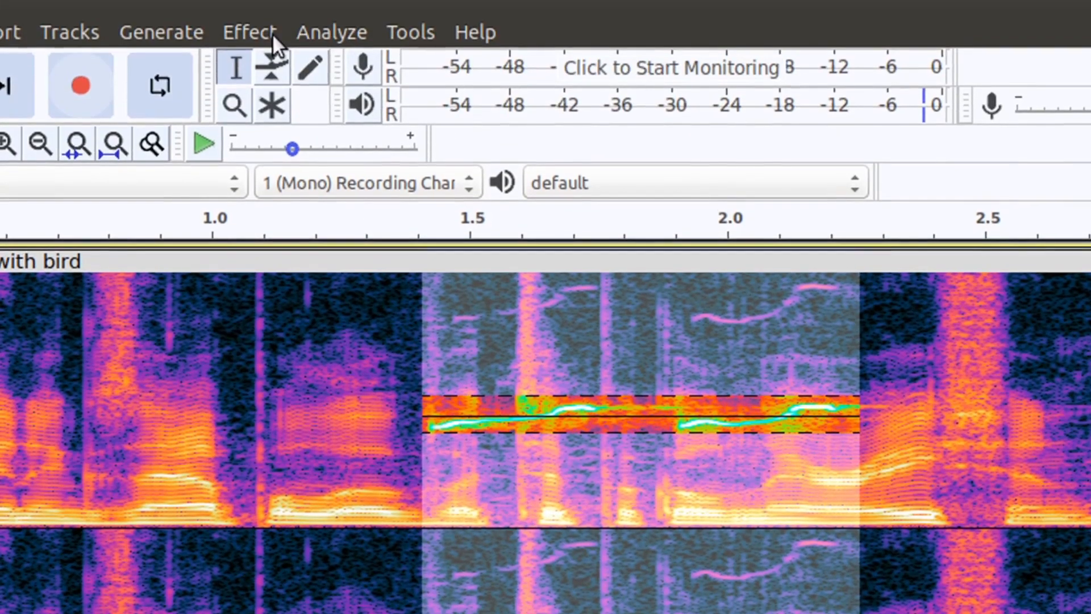
Step: Apply Spectral Delete to the marked bird-call band
{"action": "left_click", "coordinate": [248, 32]}
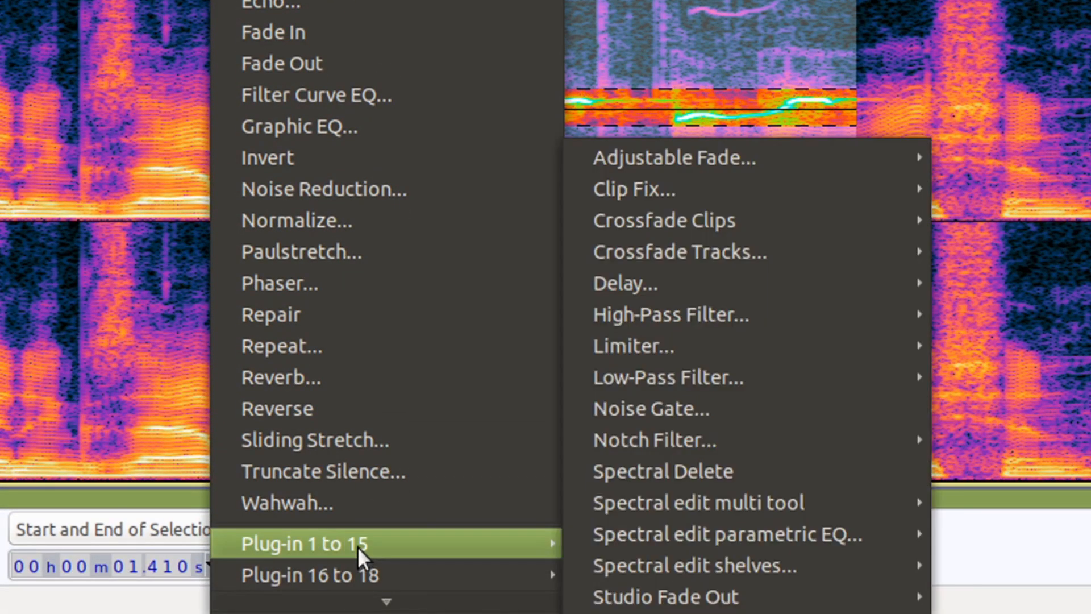
{"action": "mouse_move", "coordinate": [407, 550]}
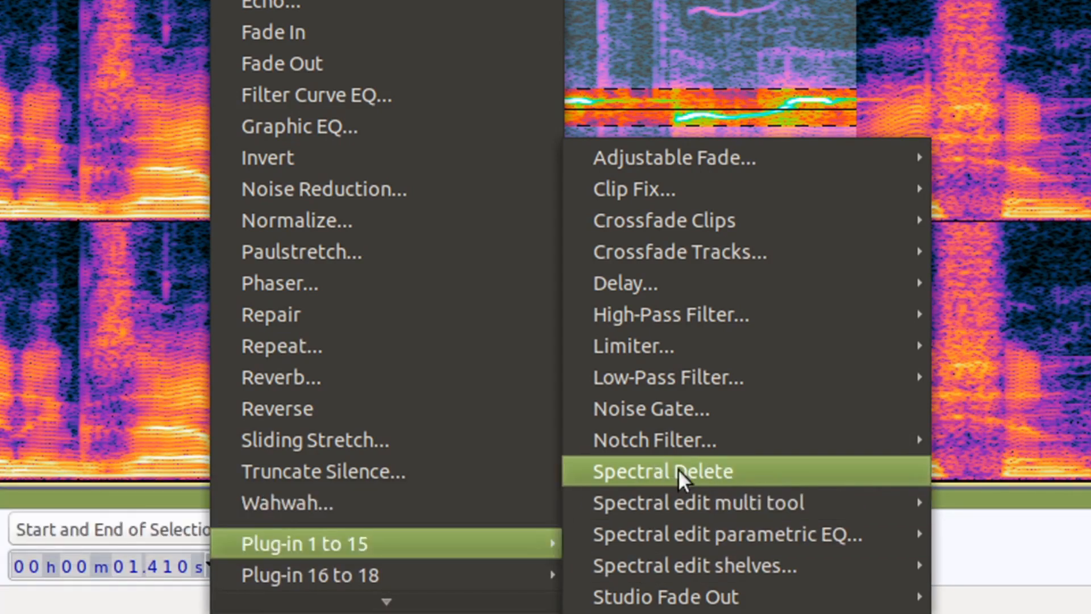
{"action": "left_click", "coordinate": [661, 471]}
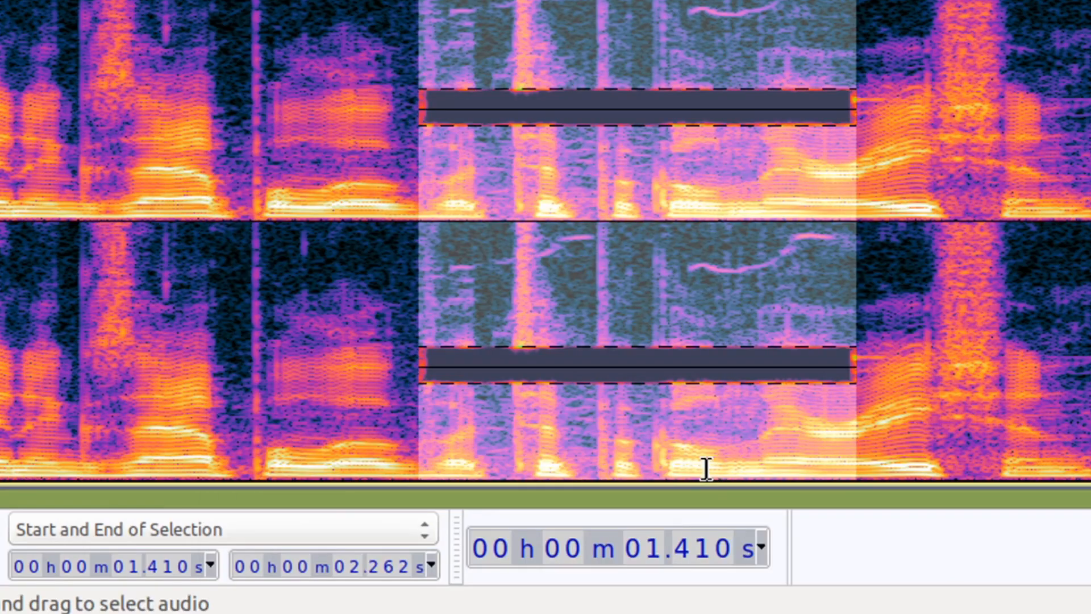
{"action": "mouse_move", "coordinate": [703, 470]}
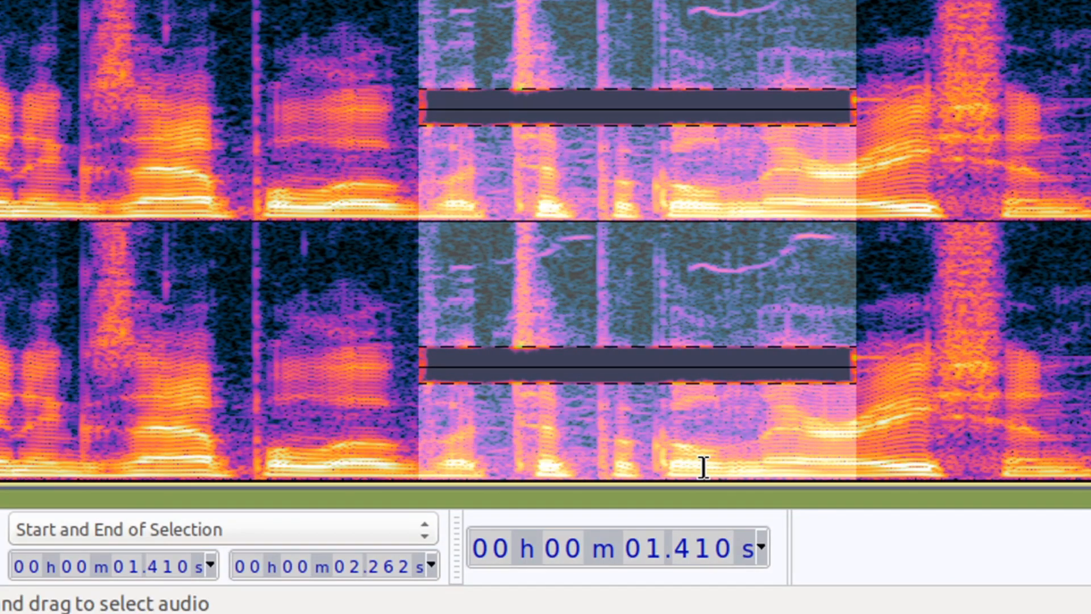
{"action": "mouse_move", "coordinate": [524, 145]}
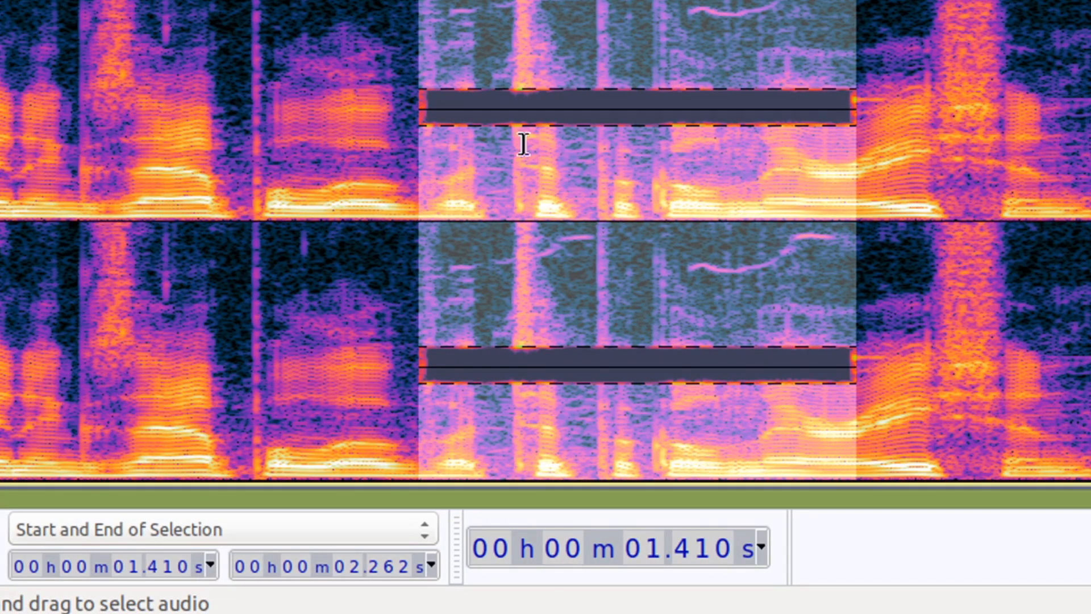
{"action": "mouse_move", "coordinate": [514, 172]}
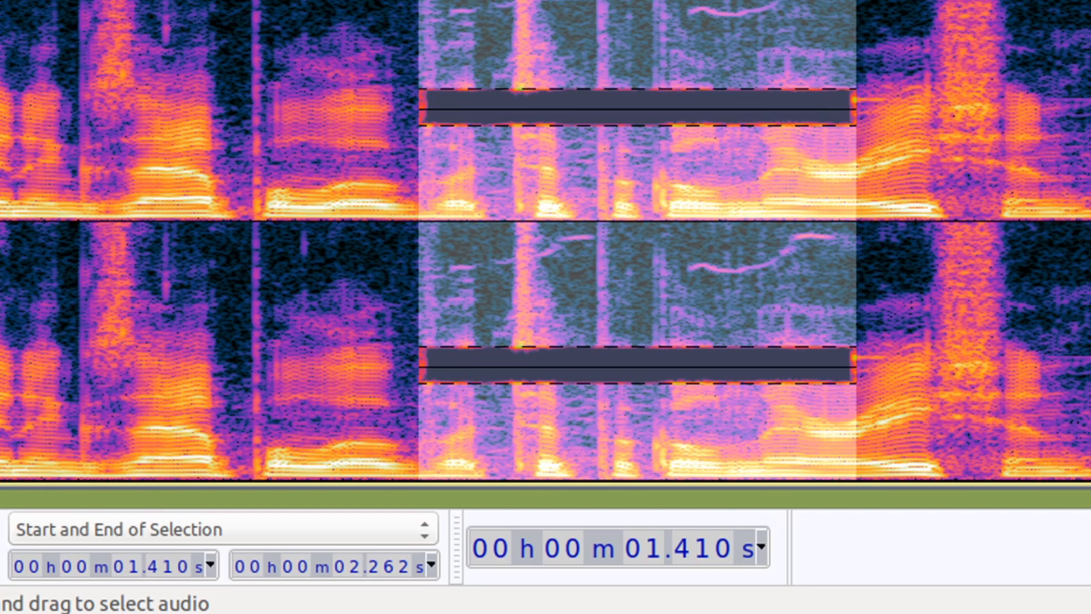
Step: Deselect to reveal the black silent gap where the bird call was
{"action": "left_click", "coordinate": [150, 77]}
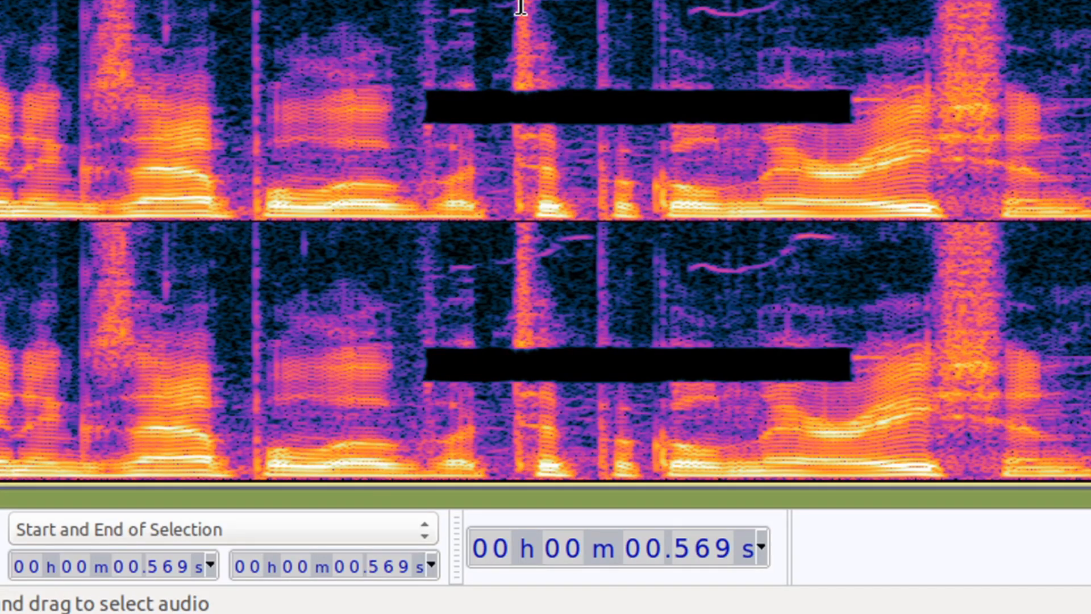
{"action": "mouse_move", "coordinate": [409, 63]}
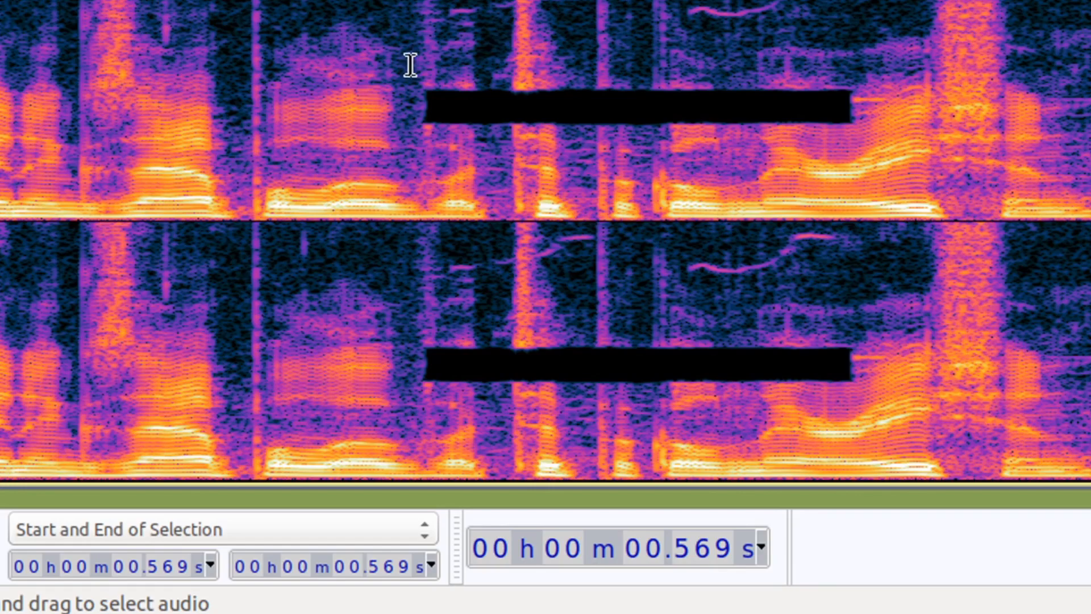
{"action": "mouse_move", "coordinate": [364, 186]}
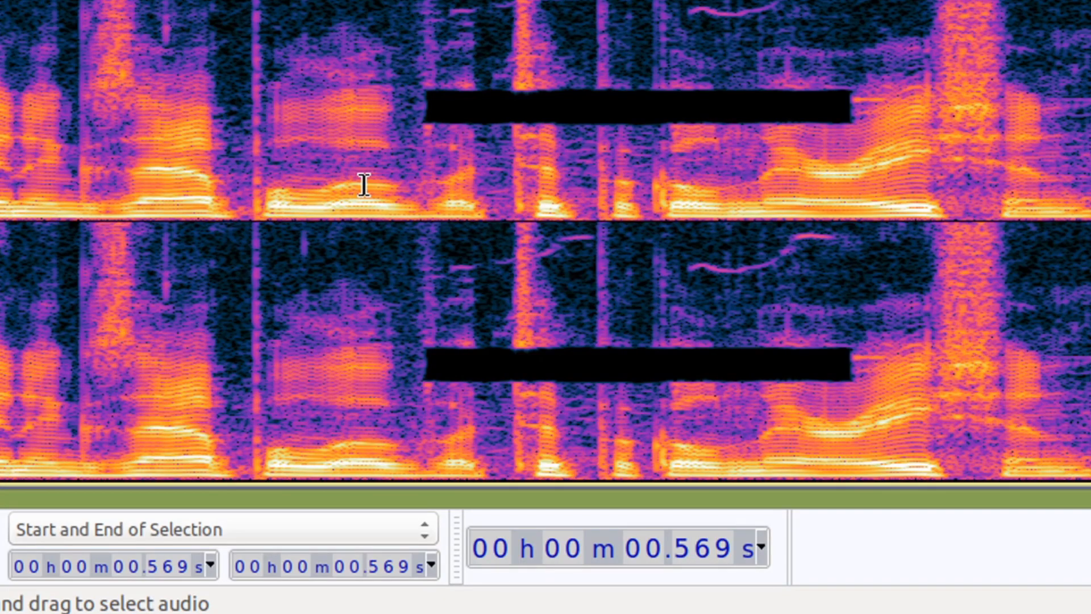
{"action": "mouse_move", "coordinate": [557, 161]}
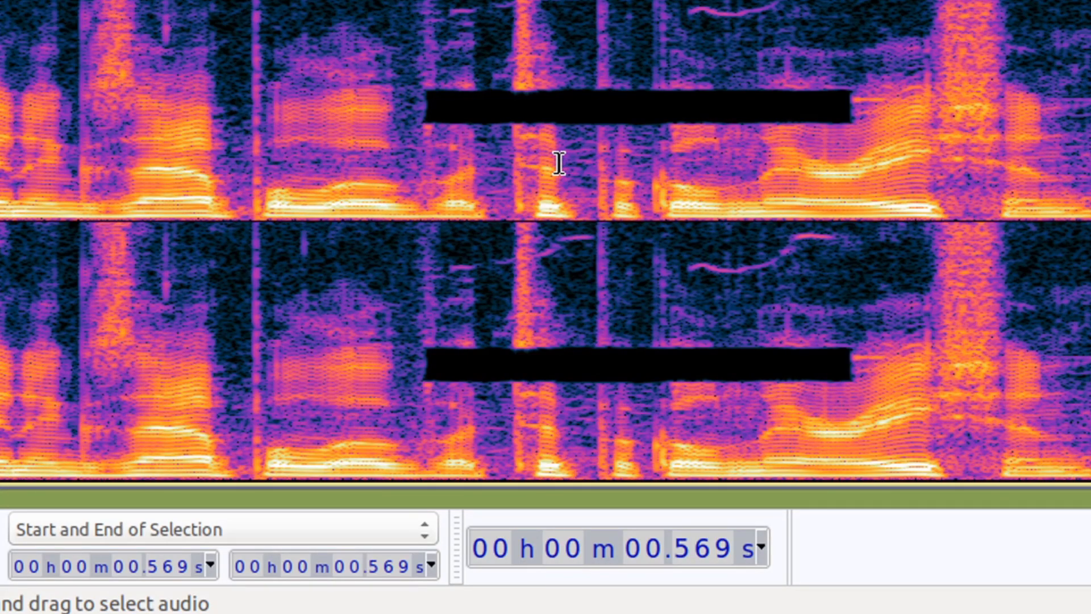
{"action": "mouse_move", "coordinate": [451, 133]}
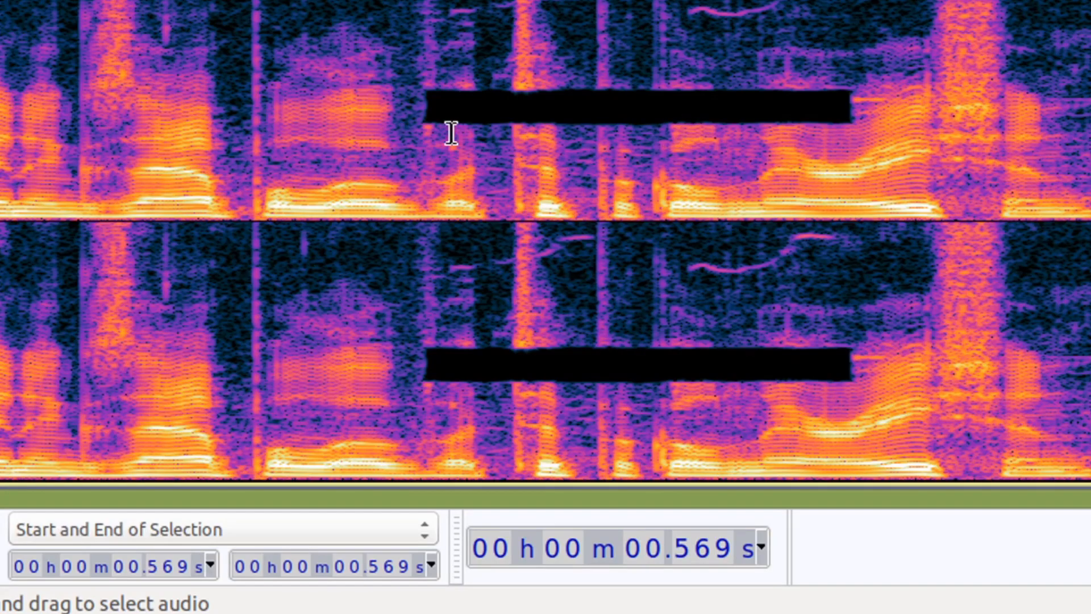
{"action": "mouse_move", "coordinate": [722, 193]}
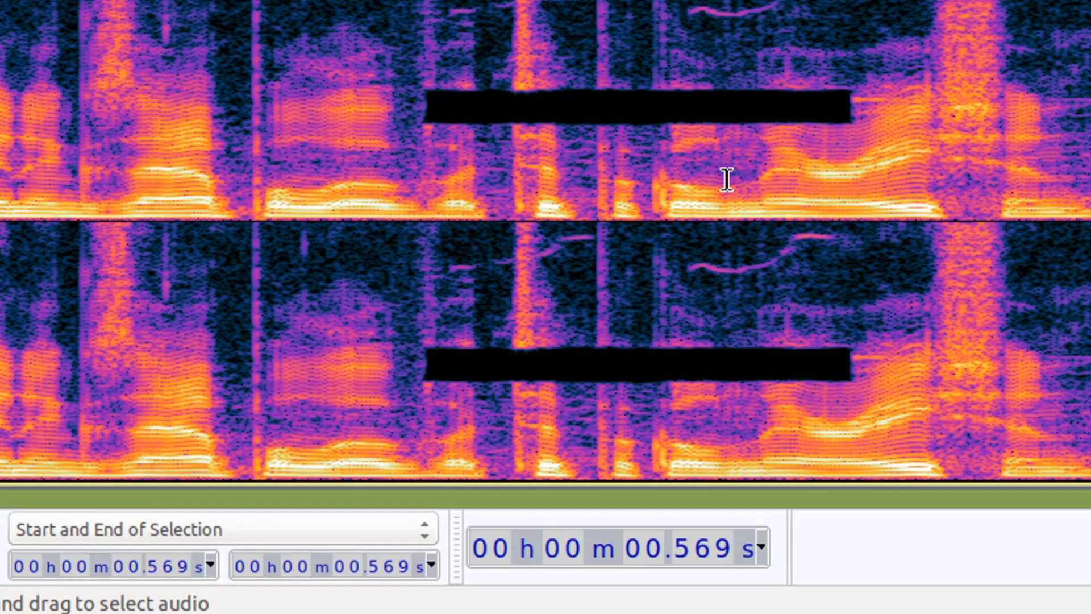
{"action": "mouse_move", "coordinate": [529, 113]}
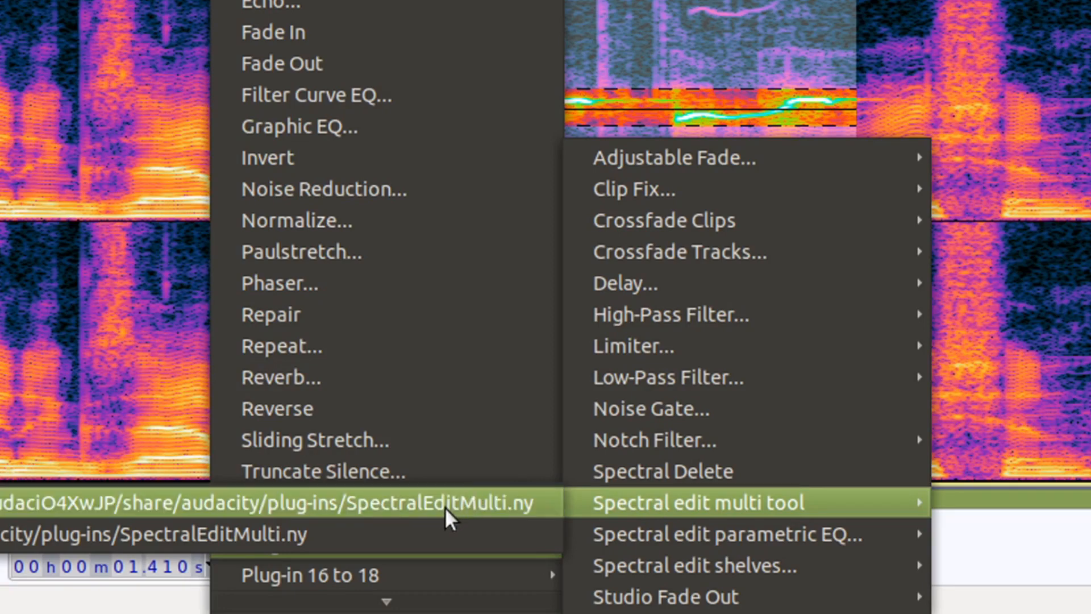
{"action": "mouse_move", "coordinate": [415, 521]}
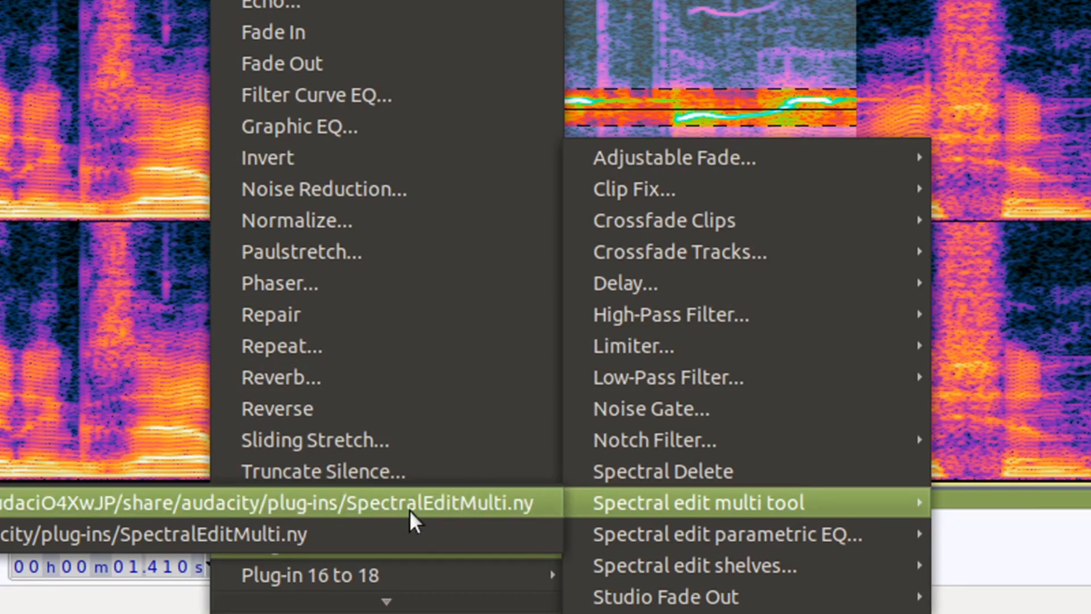
{"action": "mouse_move", "coordinate": [425, 512]}
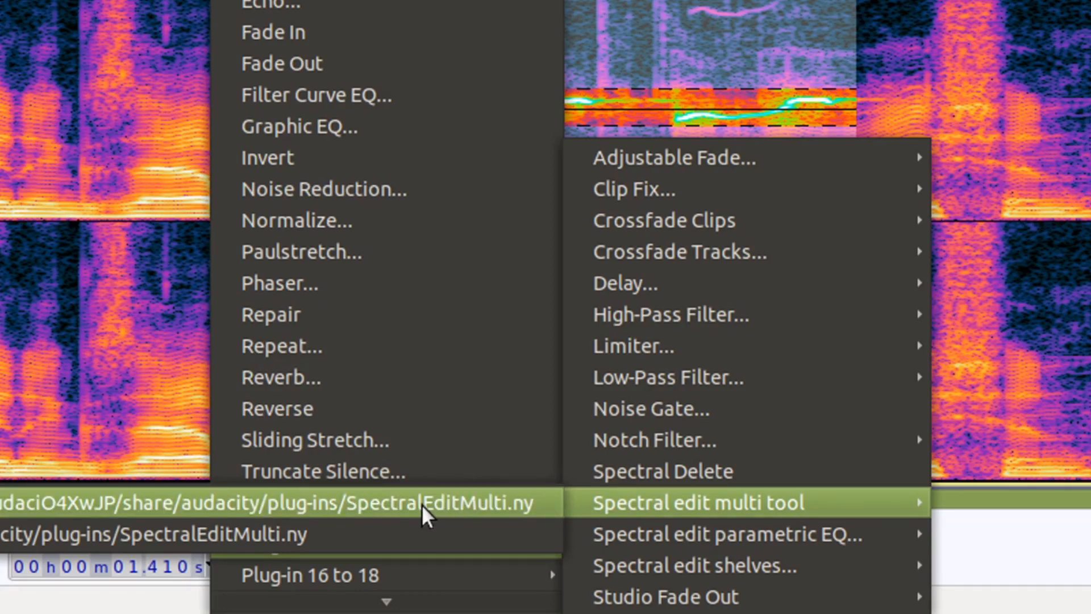
Step: Run SpectralEditMulti.ny on the bird-call band from 1.410 to 2.262 seconds
{"action": "left_click", "coordinate": [697, 502]}
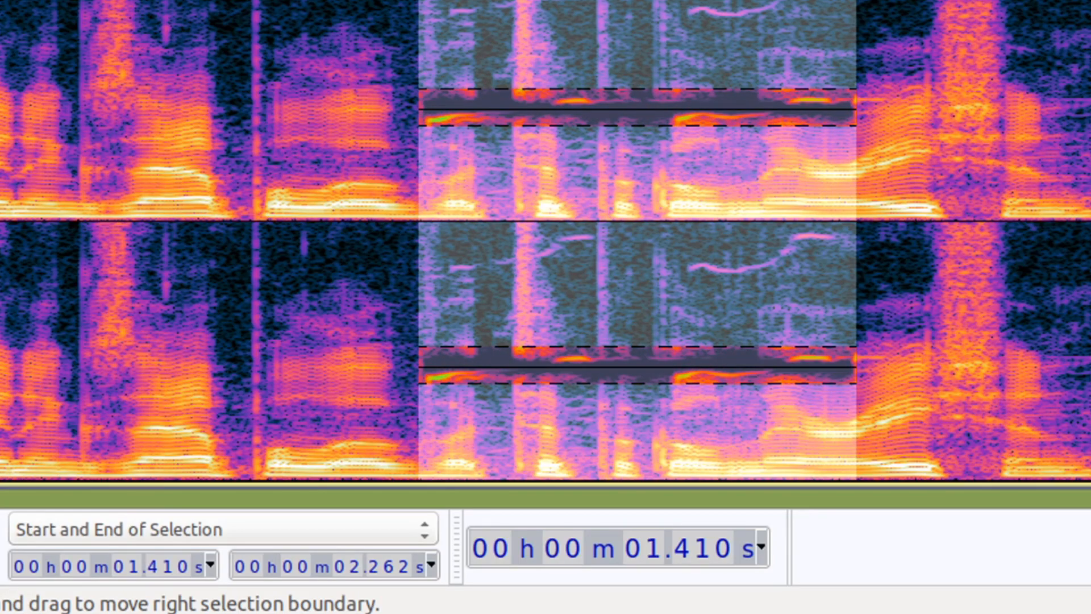
{"action": "mouse_move", "coordinate": [621, 27]}
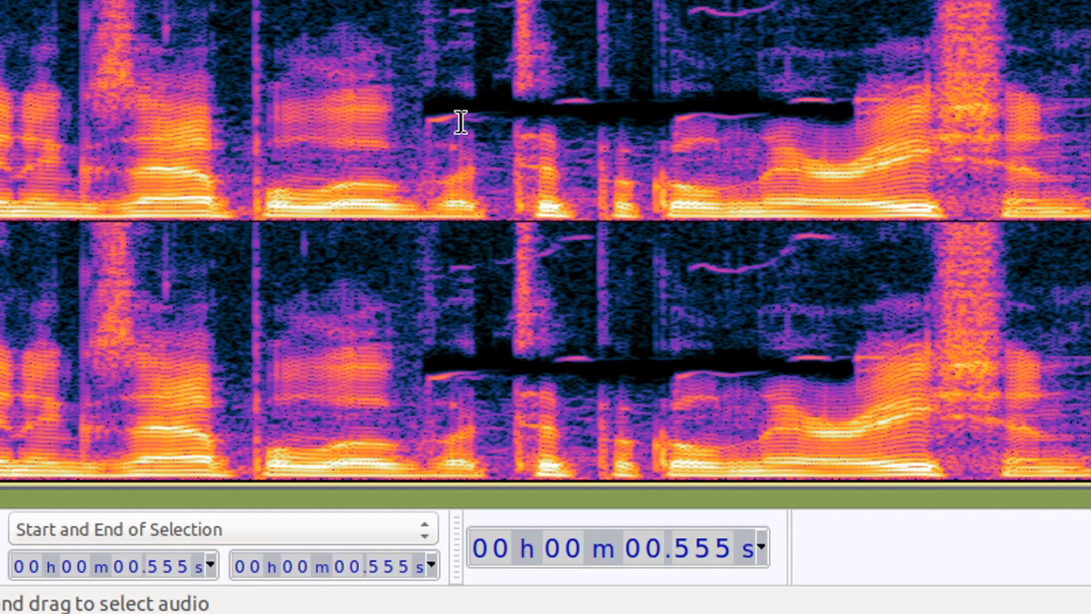
{"action": "mouse_move", "coordinate": [626, 118]}
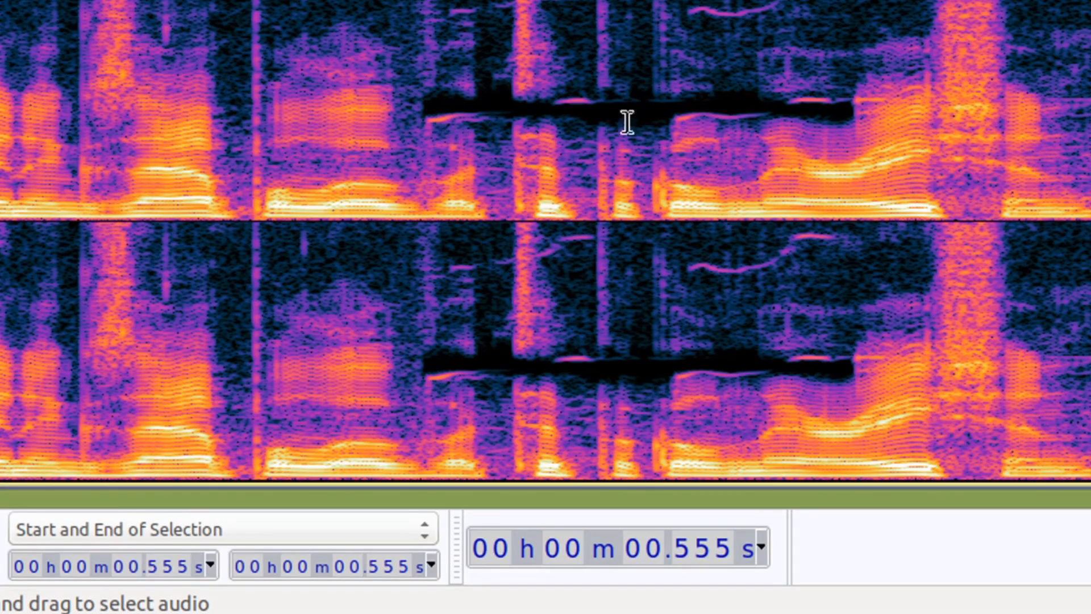
{"action": "mouse_move", "coordinate": [842, 114]}
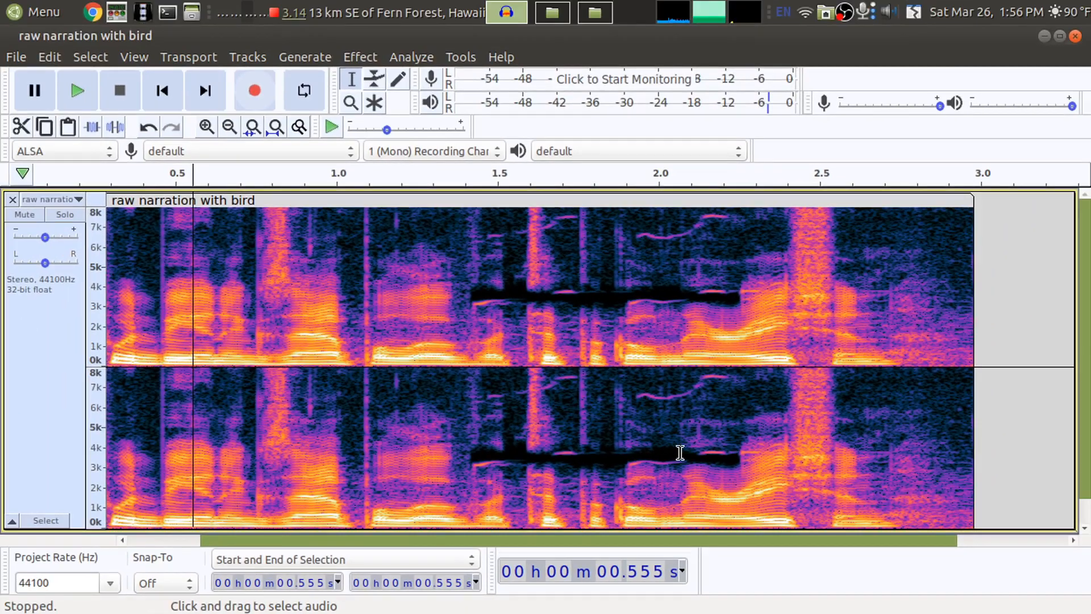
{"action": "mouse_move", "coordinate": [684, 414]}
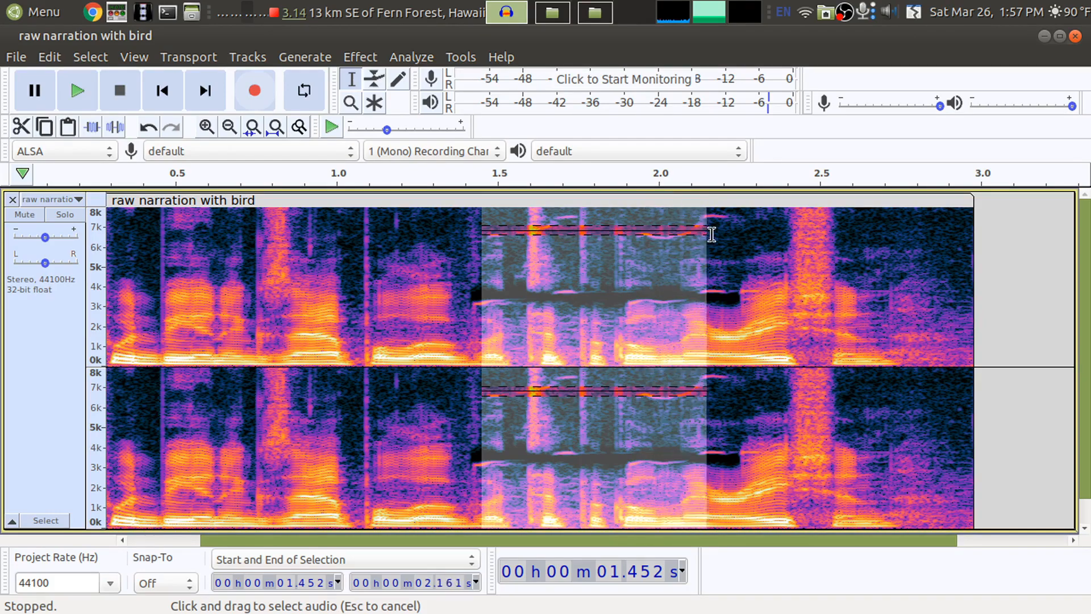
Step: Mark the bird call's harmonic band near 7 kHz, about 1.45 to 2.16 seconds
{"action": "left_click_drag", "start_coordinate": [710, 235], "coordinate": [734, 242]}
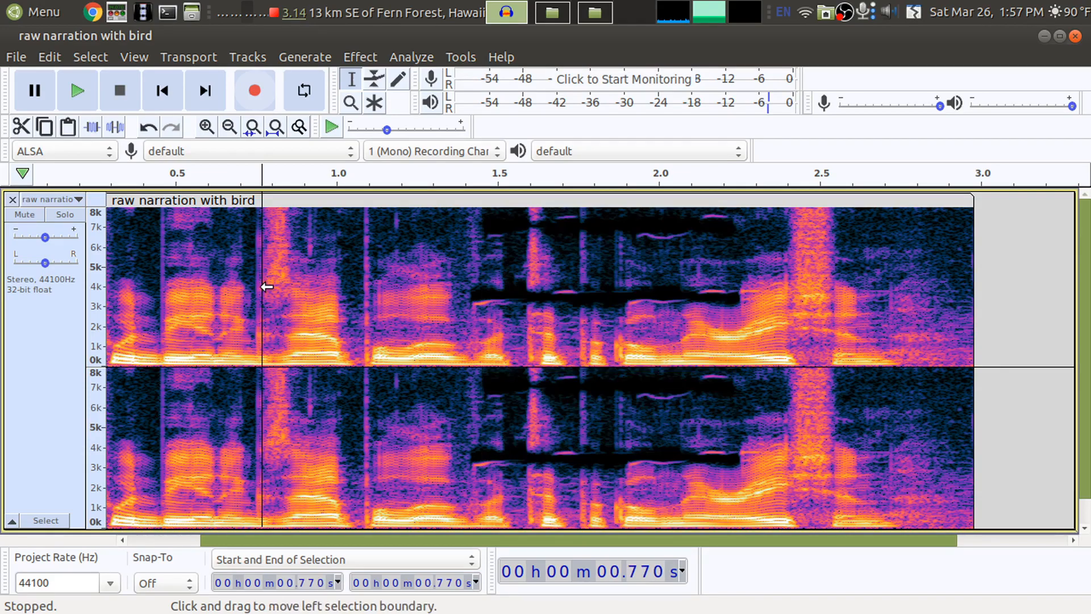
{"action": "left_click", "coordinate": [77, 90]}
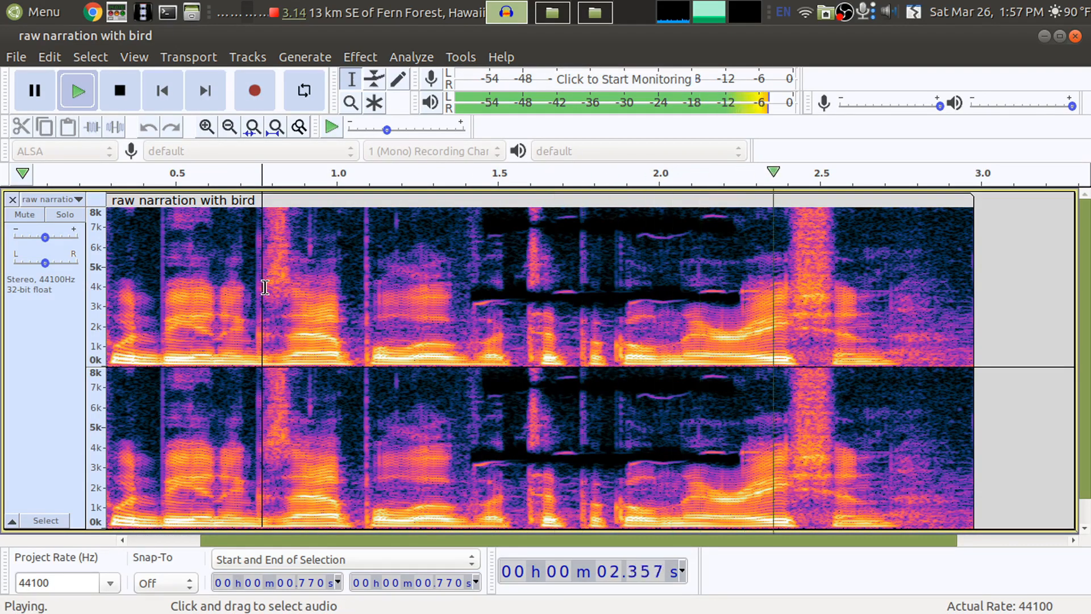
{"action": "left_click", "coordinate": [119, 90]}
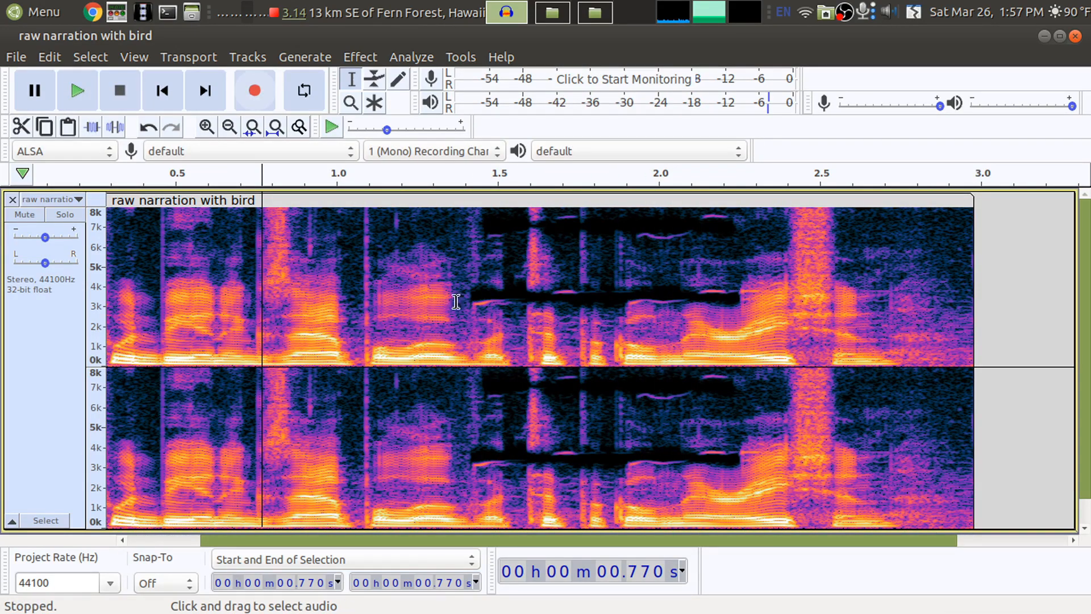
{"action": "mouse_move", "coordinate": [477, 280]}
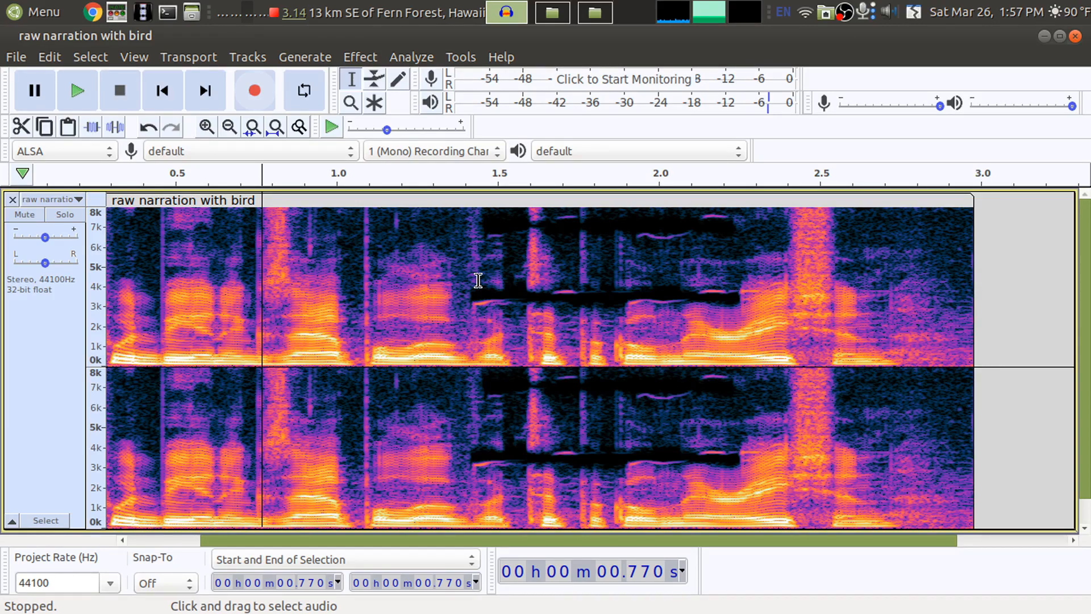
{"action": "mouse_move", "coordinate": [466, 297]}
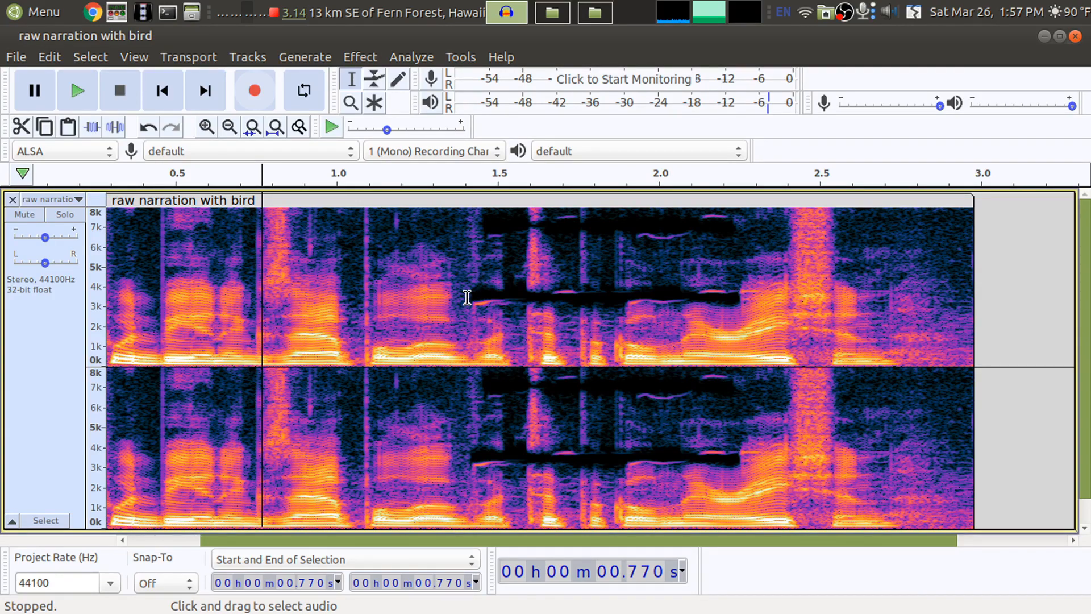
{"action": "mouse_move", "coordinate": [465, 252]}
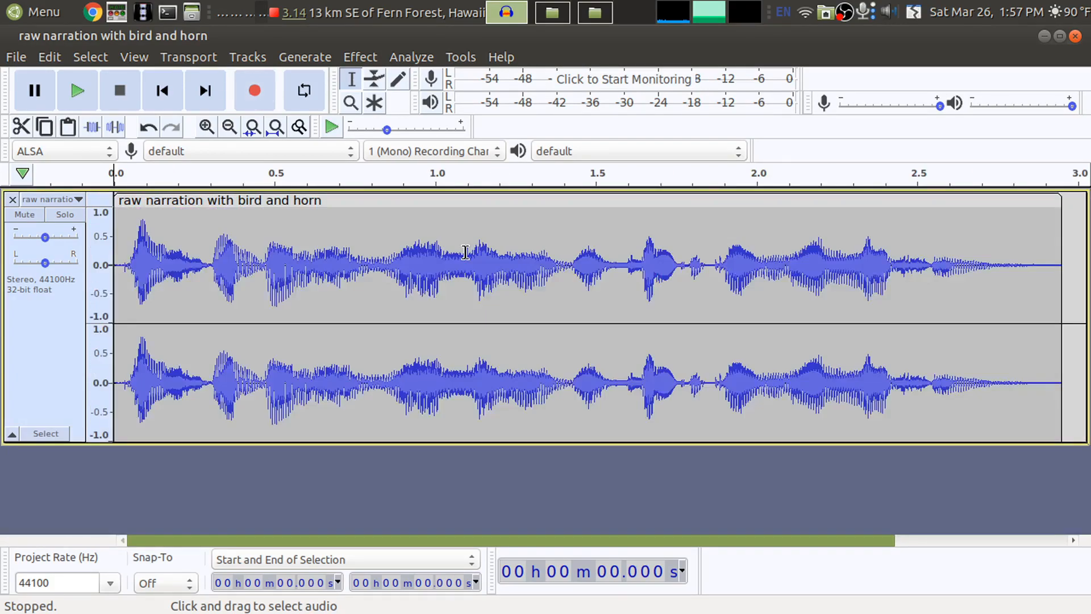
{"action": "mouse_move", "coordinate": [427, 360]}
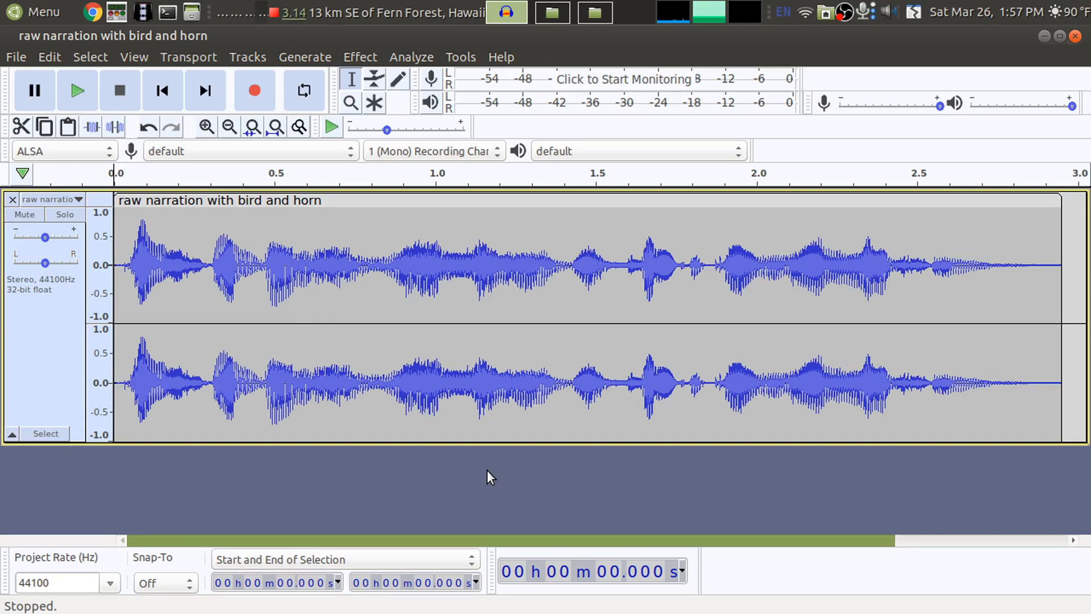
Step: Play the bird-and-horn narration twice, stopping playback around 0.25 seconds
{"action": "left_click", "coordinate": [77, 91]}
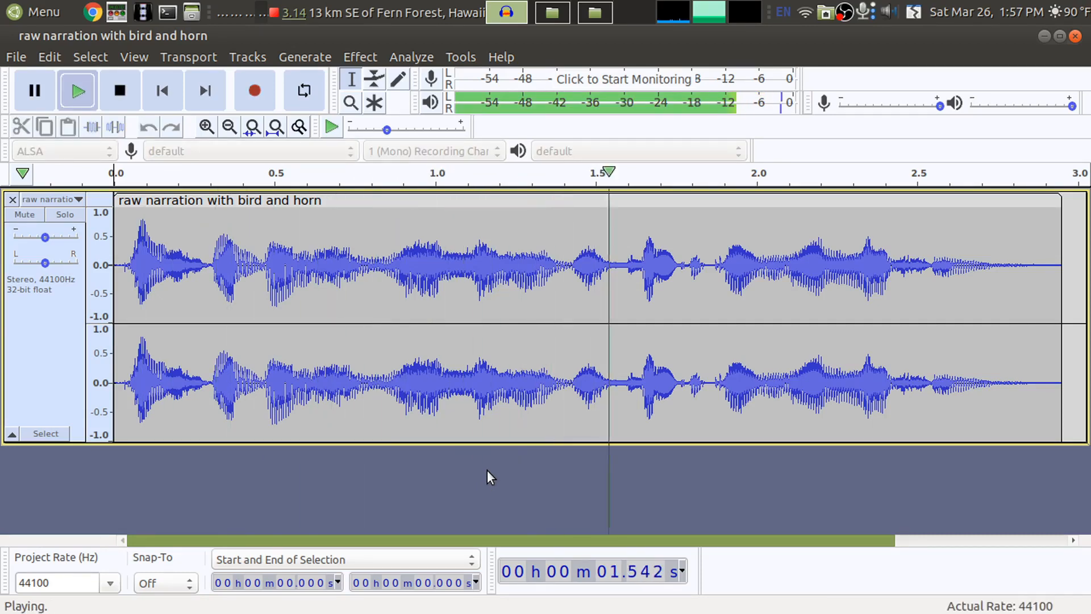
{"action": "left_click", "coordinate": [119, 91]}
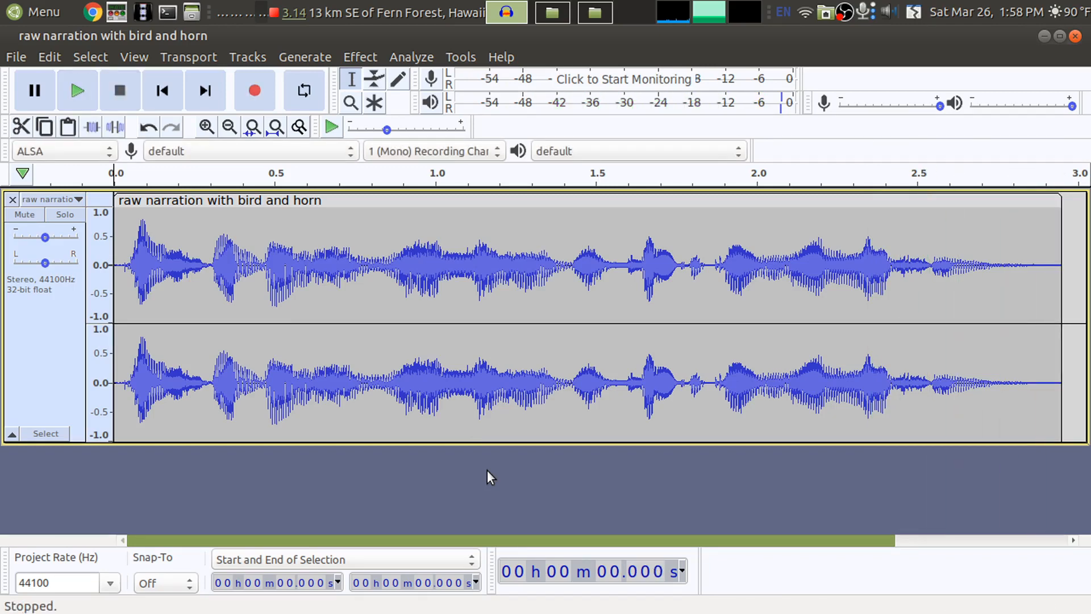
{"action": "left_click", "coordinate": [77, 90]}
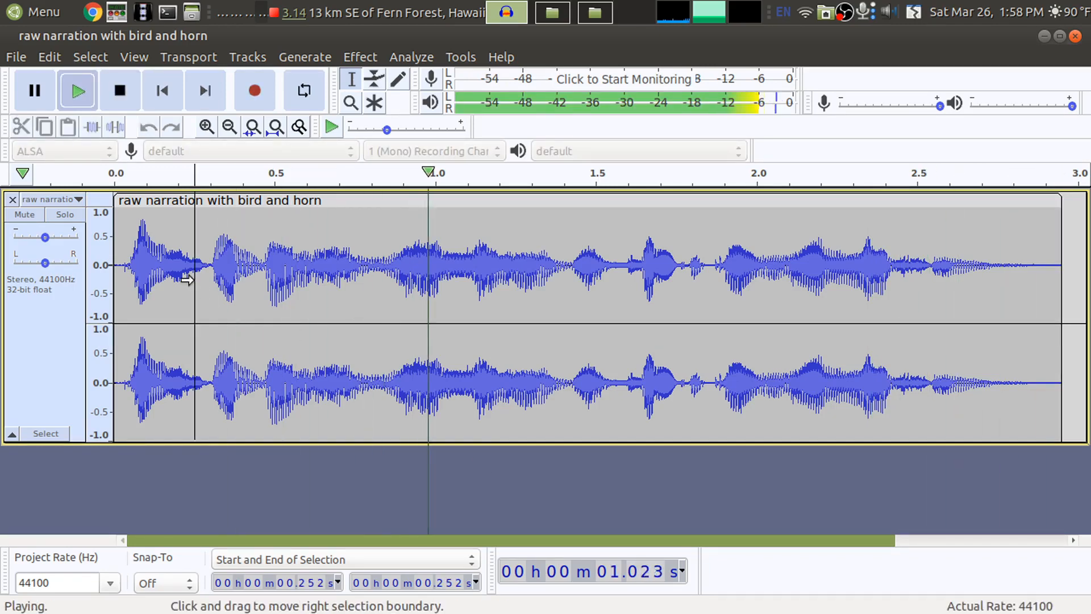
{"action": "left_click", "coordinate": [119, 91]}
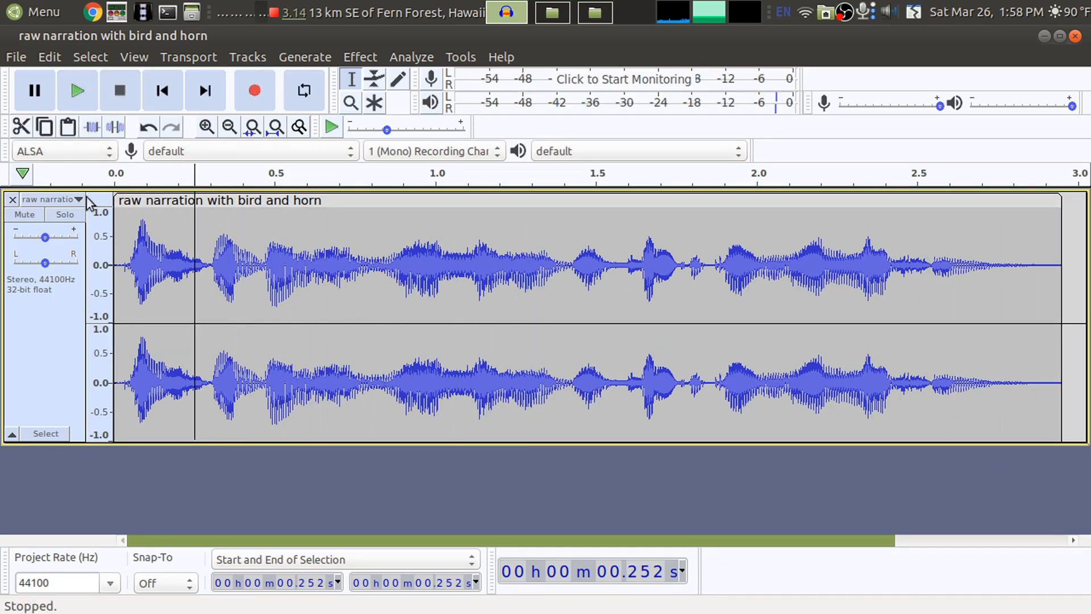
Step: Switch the narration track's display to Spectrogram from its track dropdown menu
{"action": "left_click", "coordinate": [77, 200]}
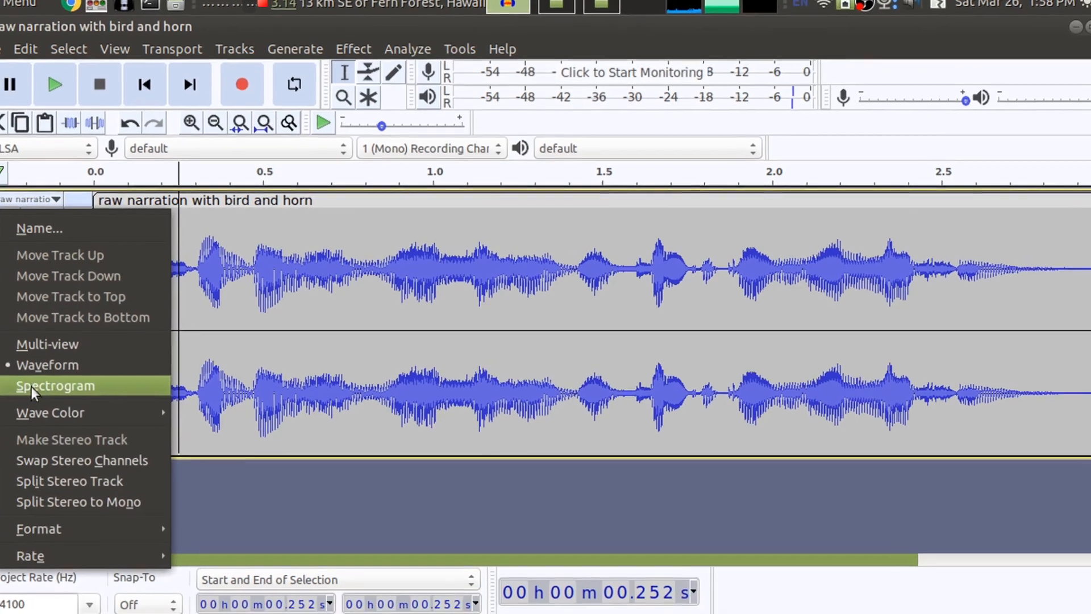
{"action": "left_click", "coordinate": [55, 385]}
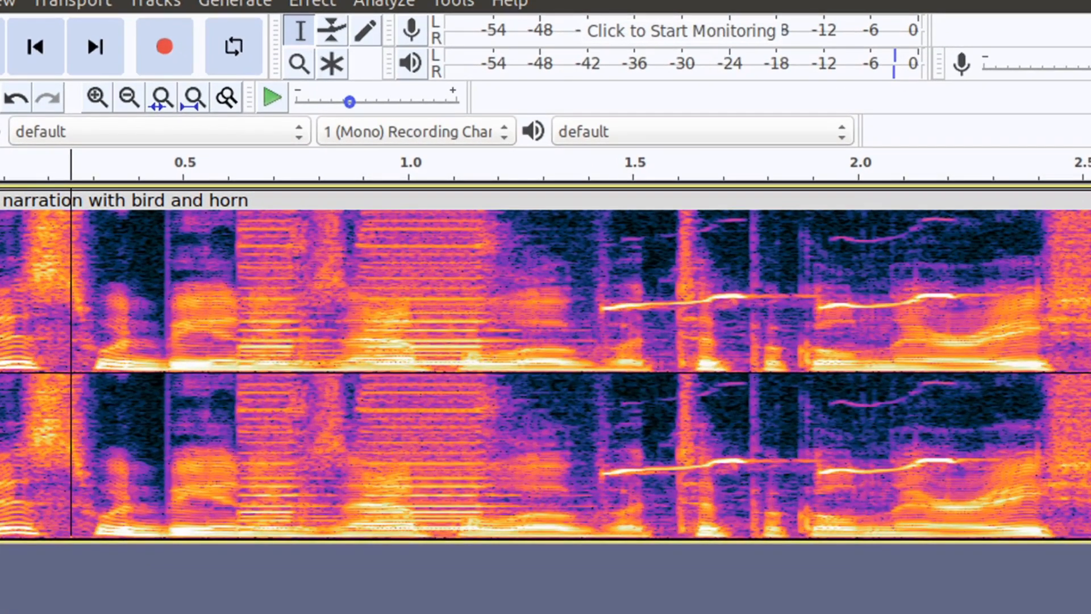
{"action": "mouse_move", "coordinate": [433, 498]}
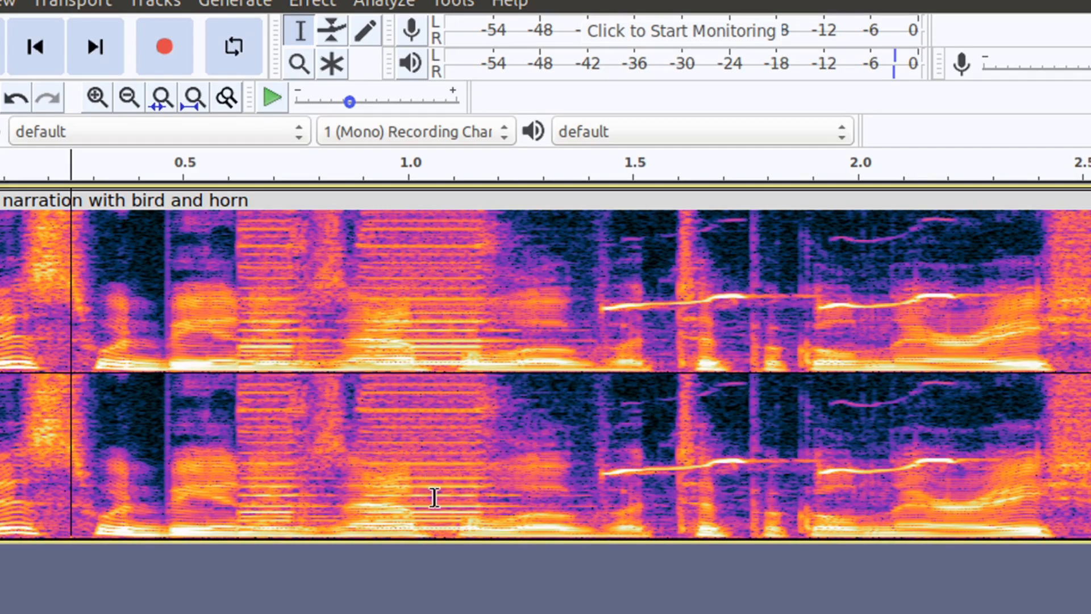
{"action": "mouse_move", "coordinate": [291, 411]}
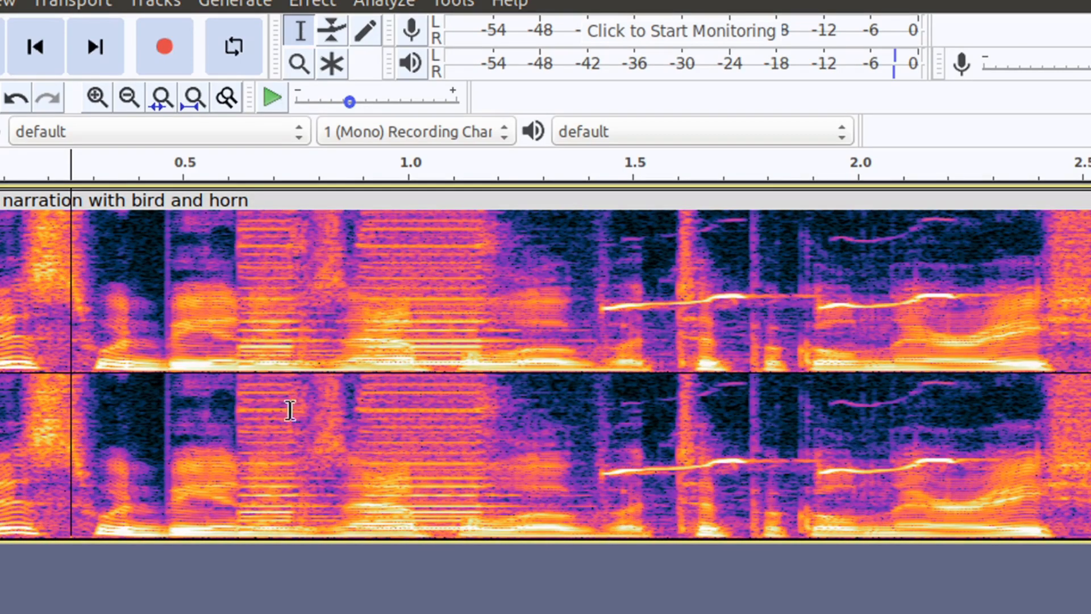
{"action": "mouse_move", "coordinate": [407, 305]}
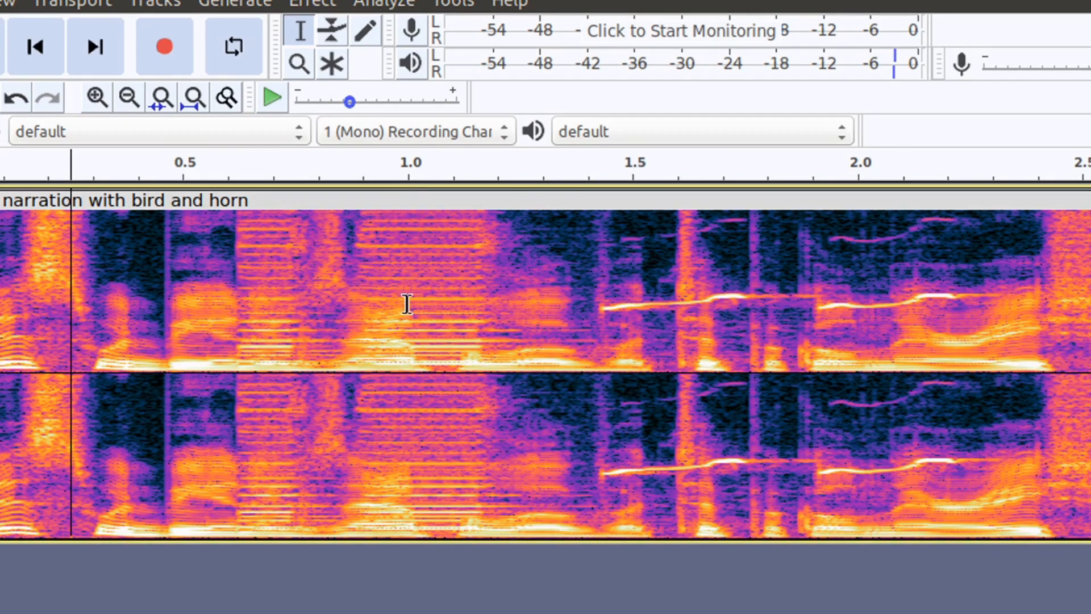
{"action": "mouse_move", "coordinate": [275, 204]}
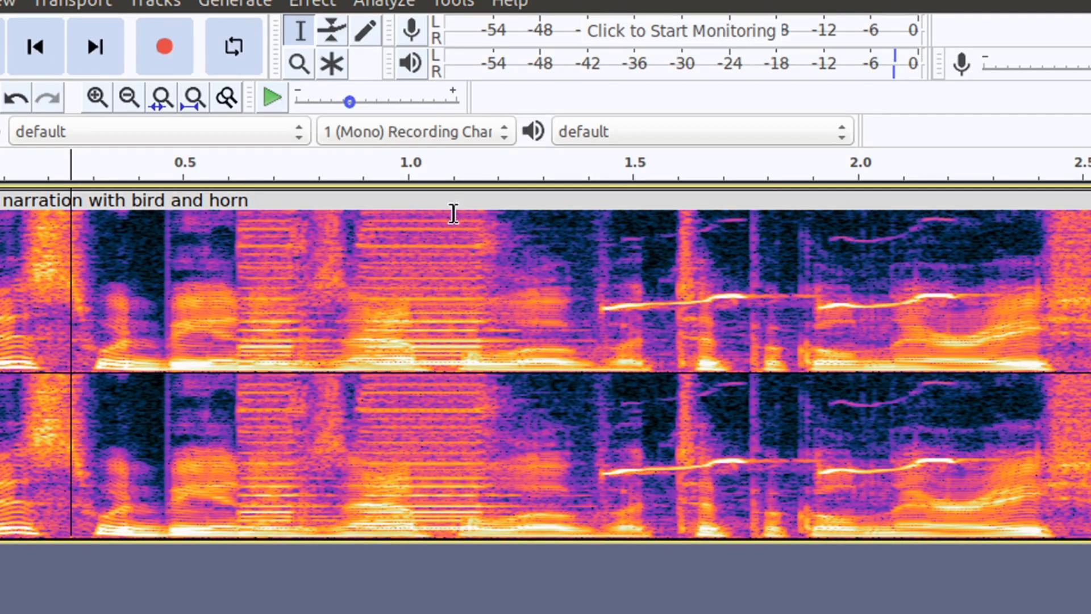
{"action": "mouse_move", "coordinate": [415, 562]}
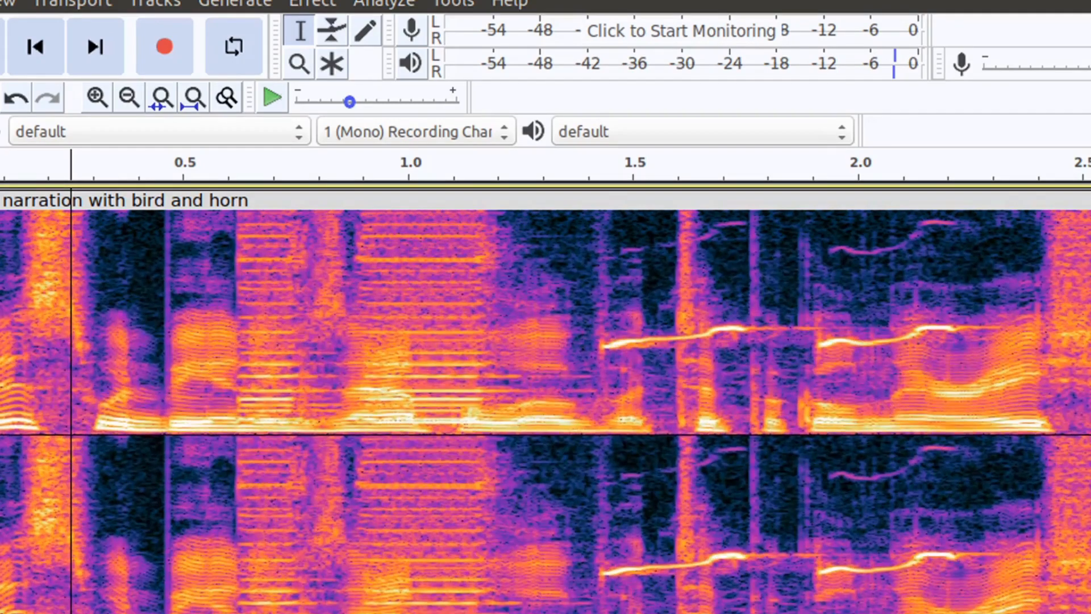
{"action": "mouse_move", "coordinate": [295, 322]}
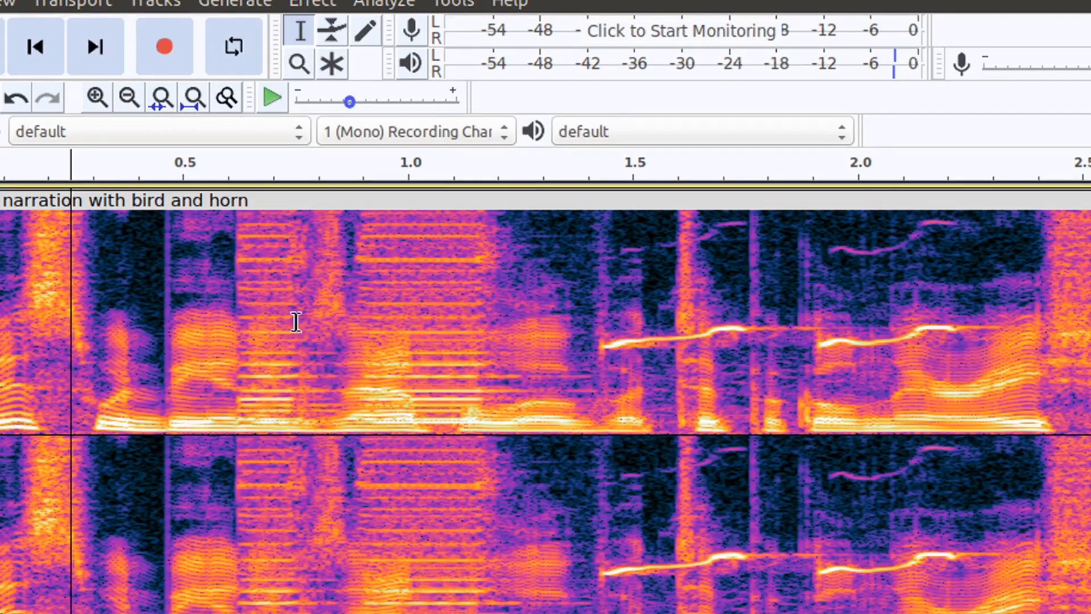
{"action": "mouse_move", "coordinate": [439, 331]}
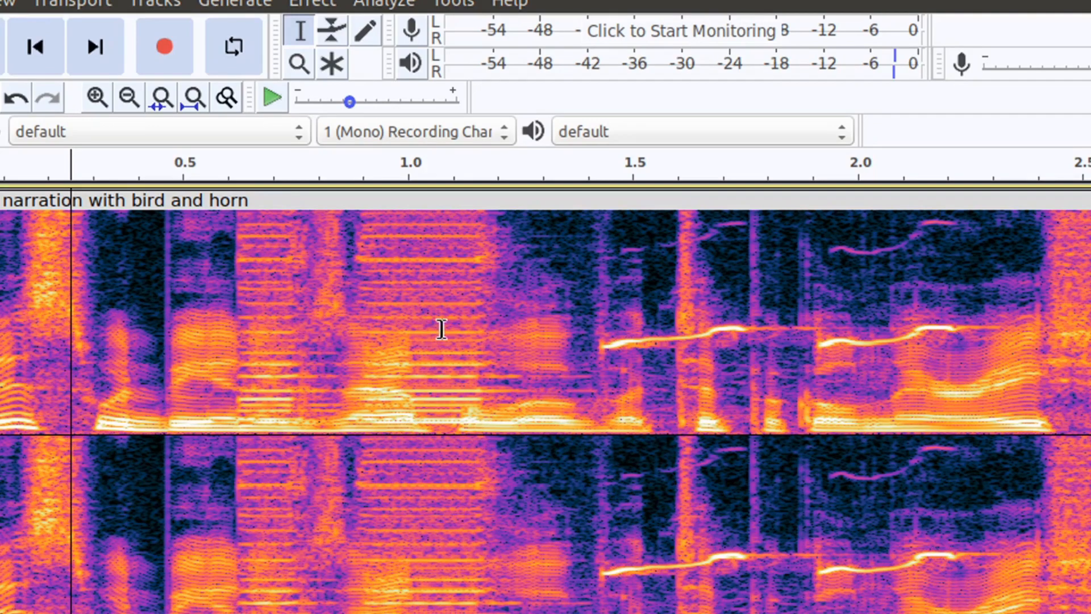
{"action": "mouse_move", "coordinate": [464, 366]}
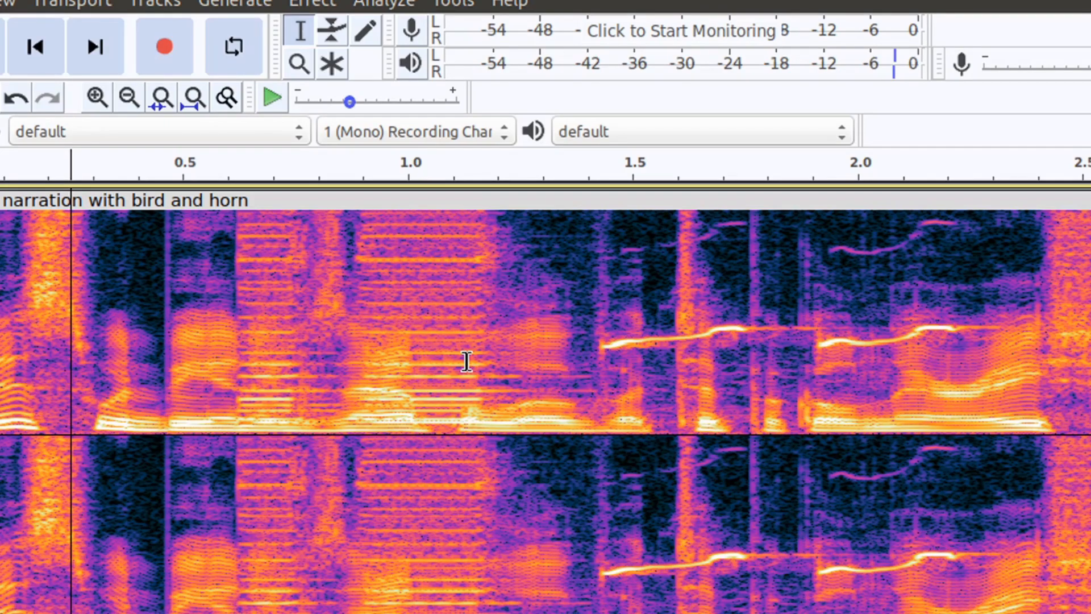
{"action": "mouse_move", "coordinate": [465, 341]}
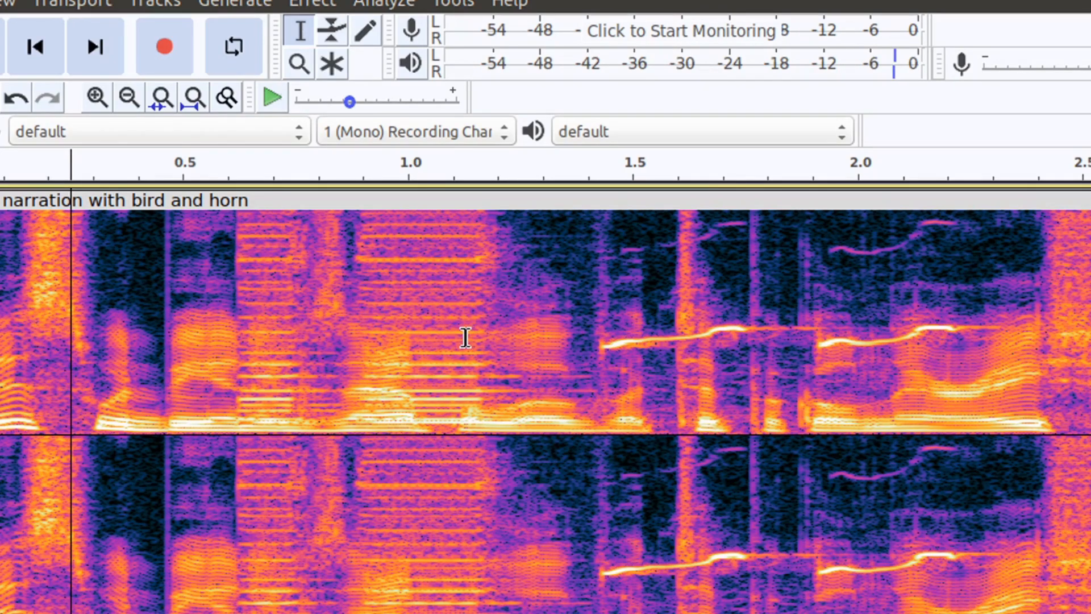
{"action": "mouse_move", "coordinate": [621, 381]}
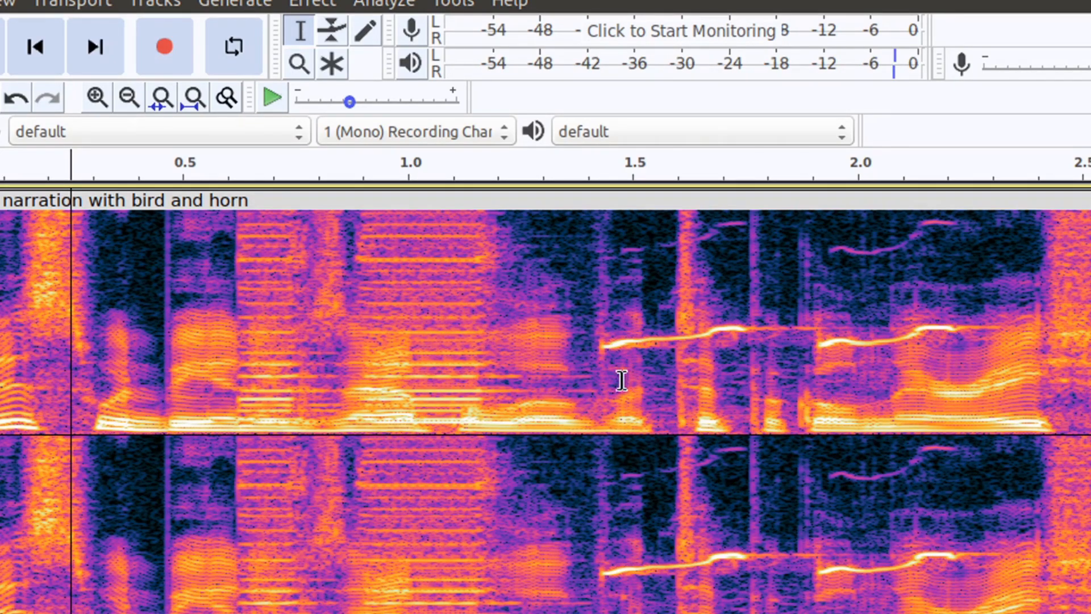
{"action": "mouse_move", "coordinate": [605, 350]}
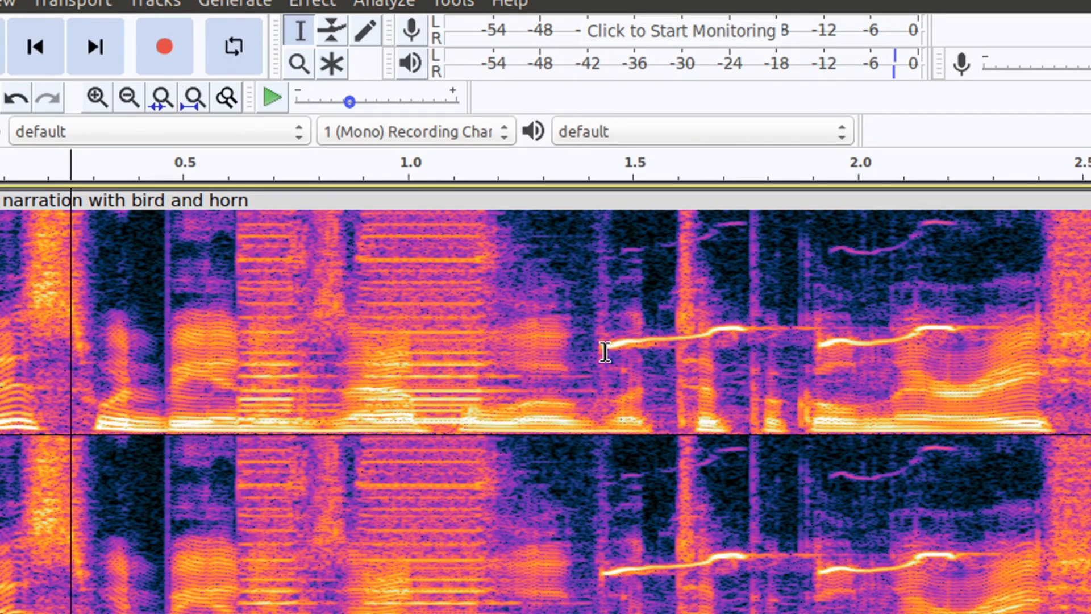
{"action": "mouse_move", "coordinate": [600, 323]}
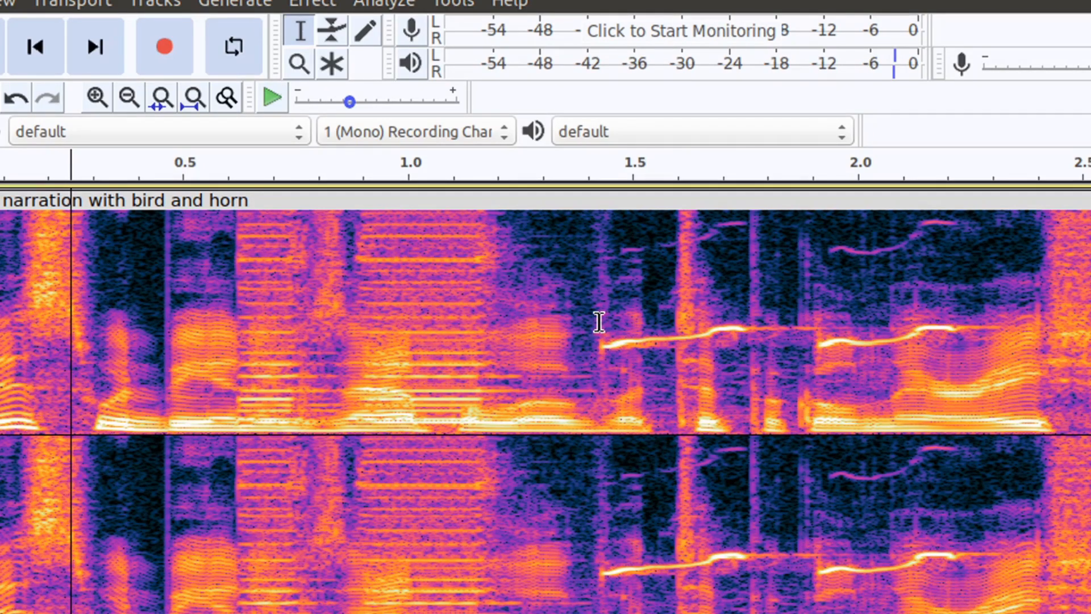